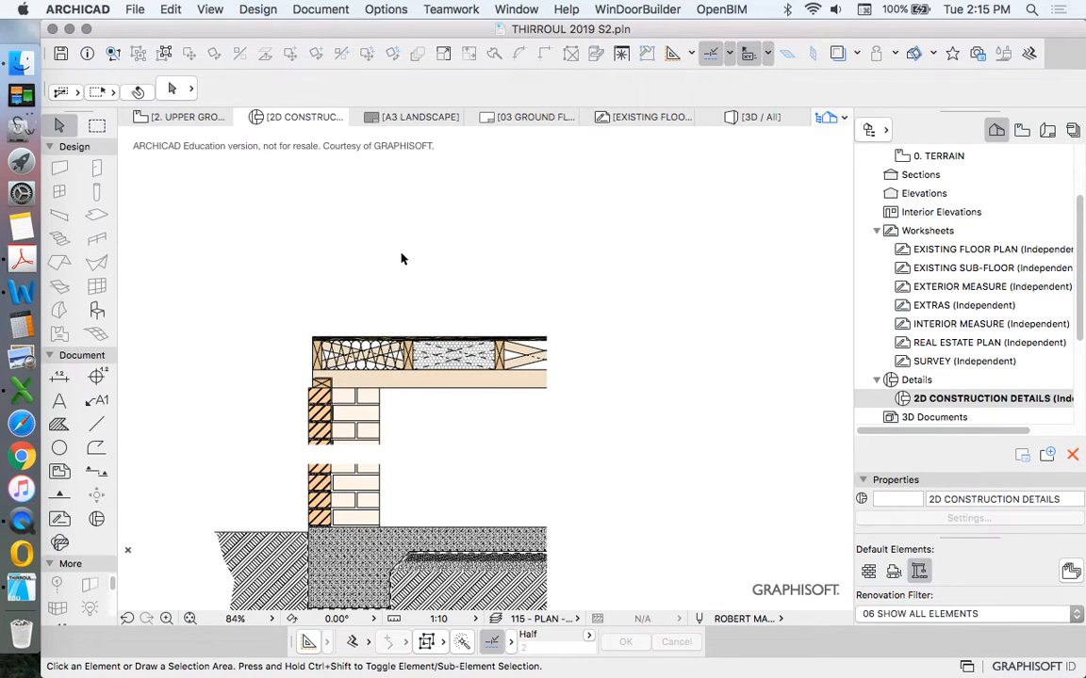
# Draw a crossed timber batten block on the roof layer at the left wall end
pyautogui.scroll(-3)
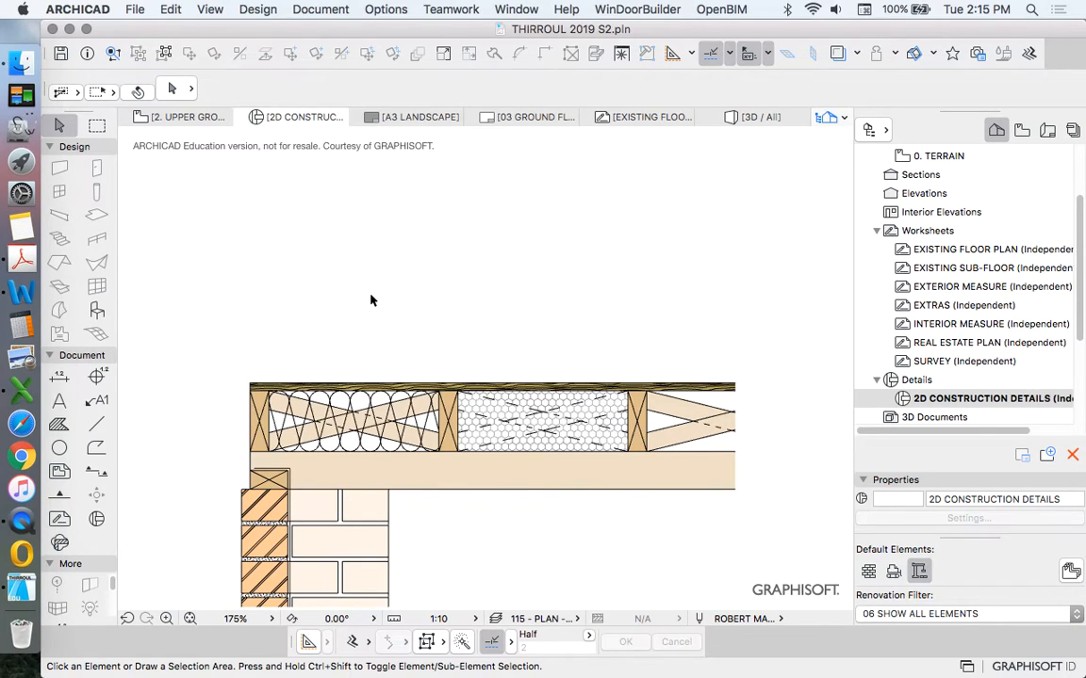
pyautogui.scroll(-3)
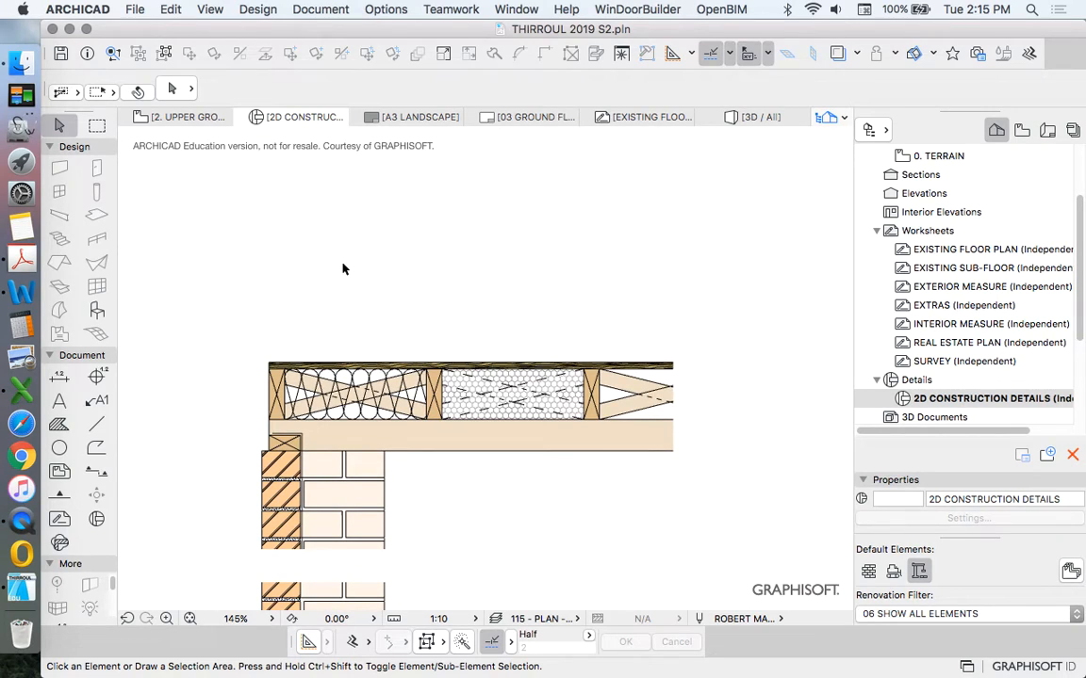
pyautogui.moveTo(361, 346)
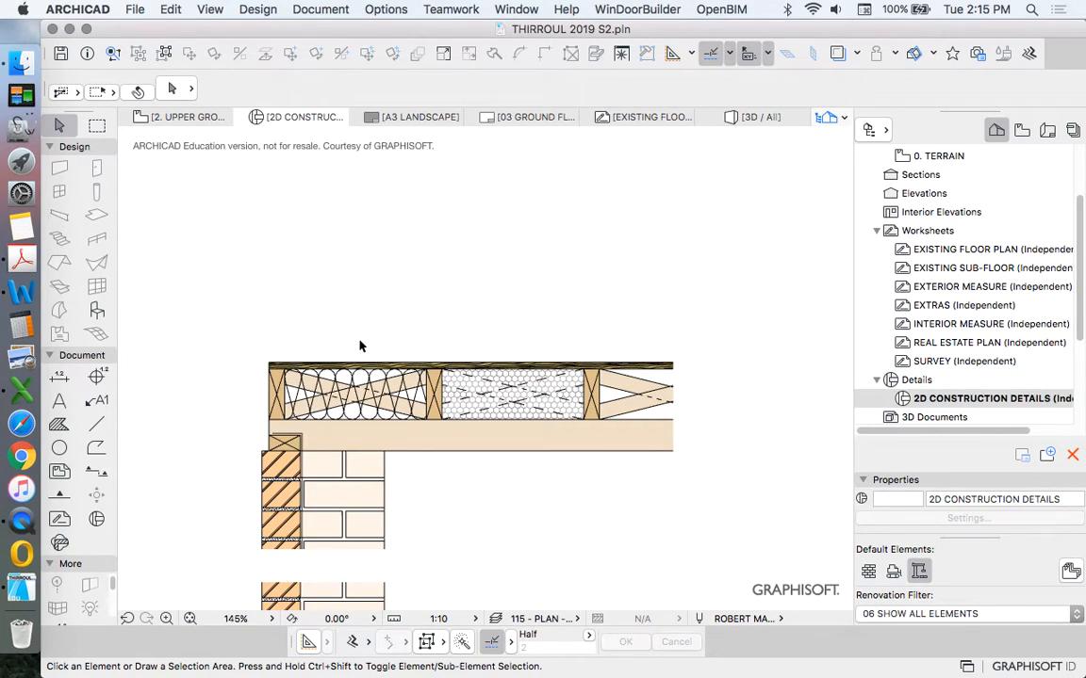
pyautogui.moveTo(398, 359)
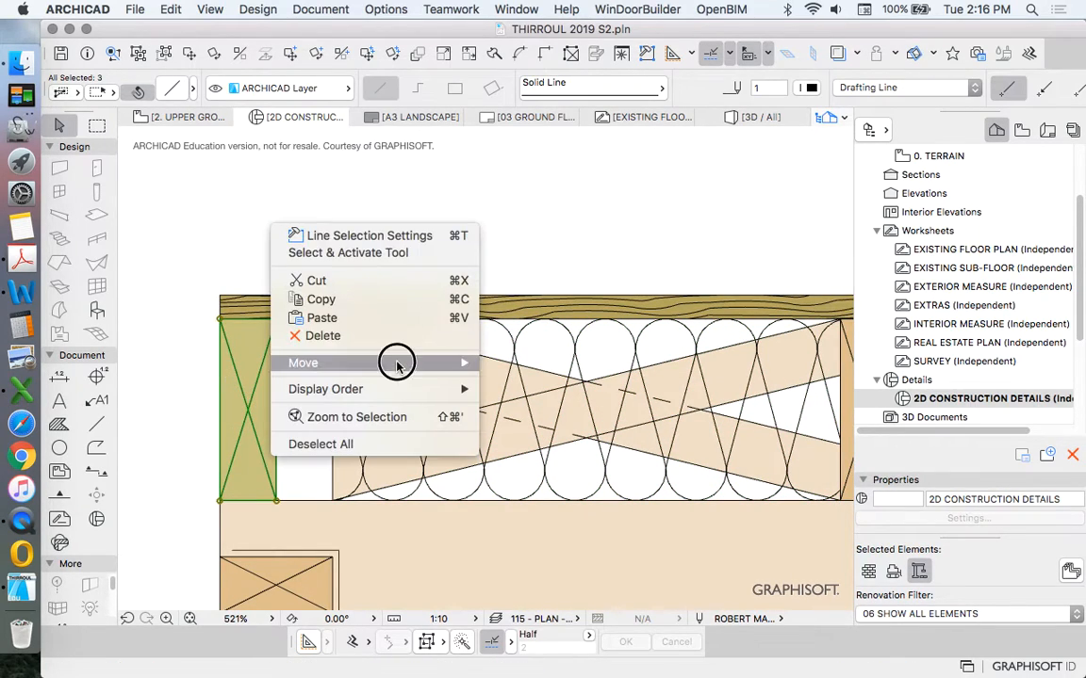
pyautogui.click(303, 363)
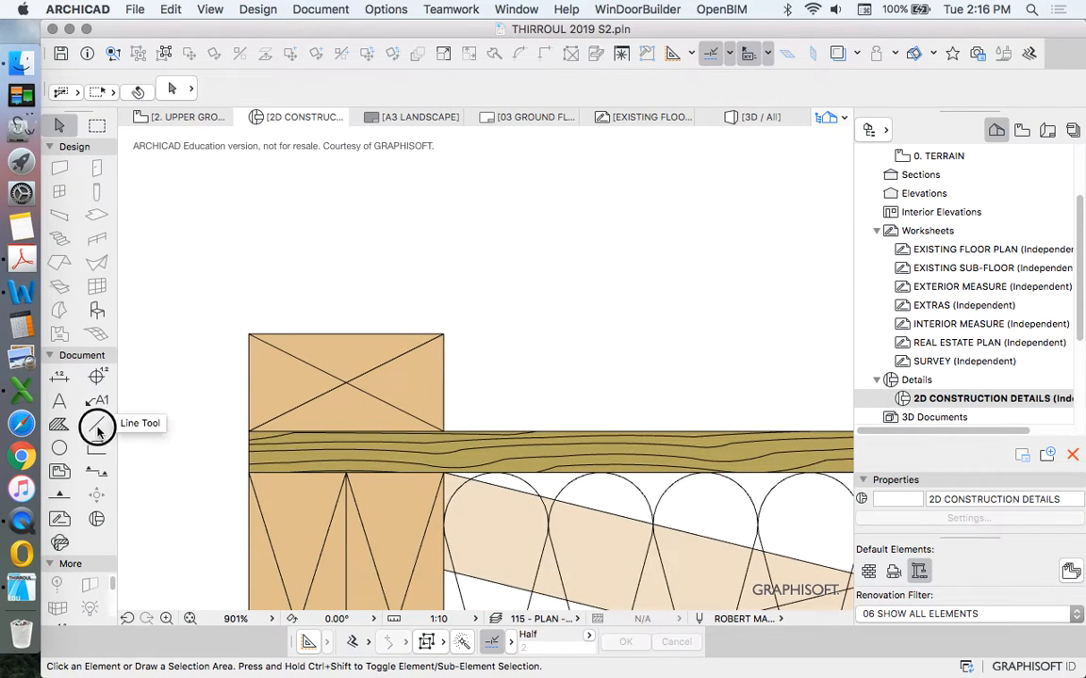
pyautogui.click(94, 425)
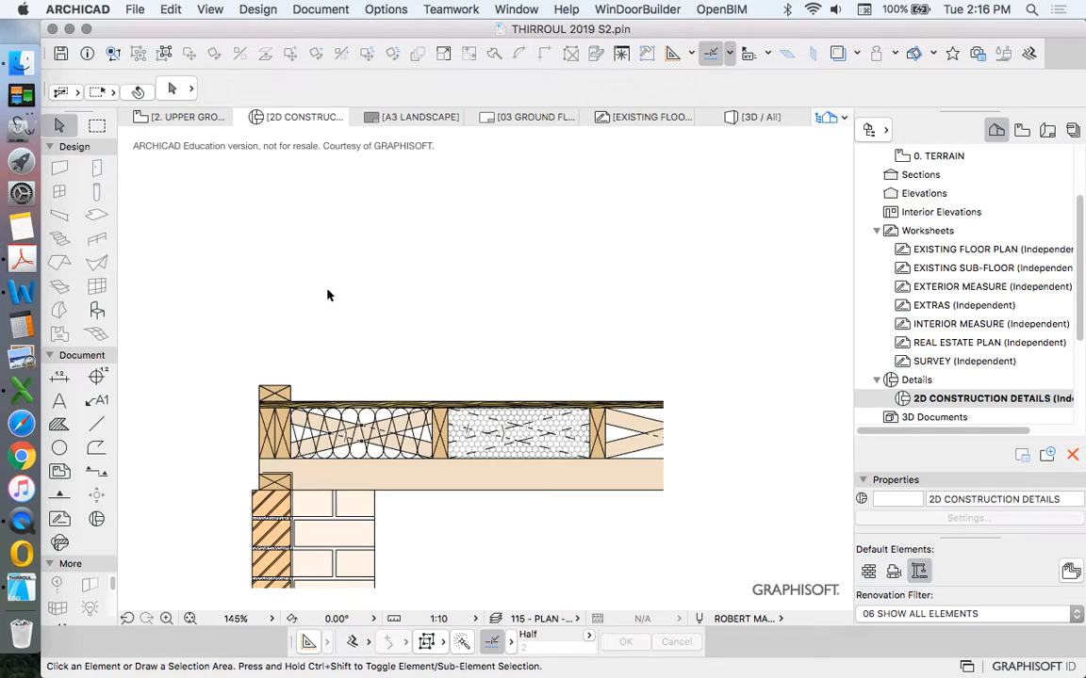
pyautogui.moveTo(277, 305)
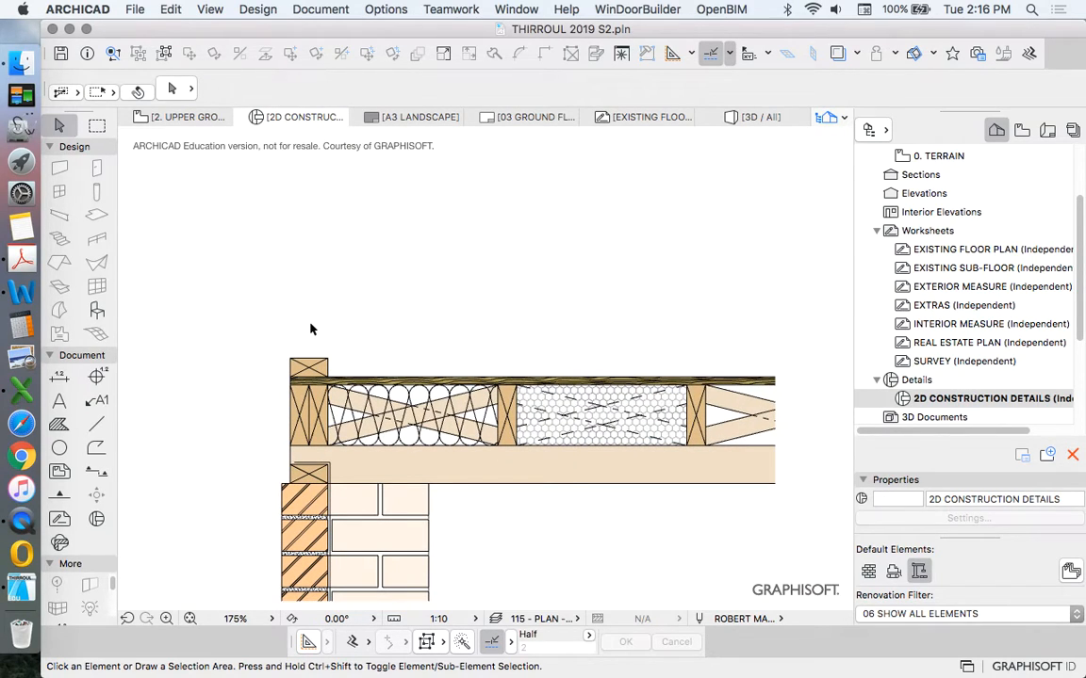
pyautogui.moveTo(305, 327)
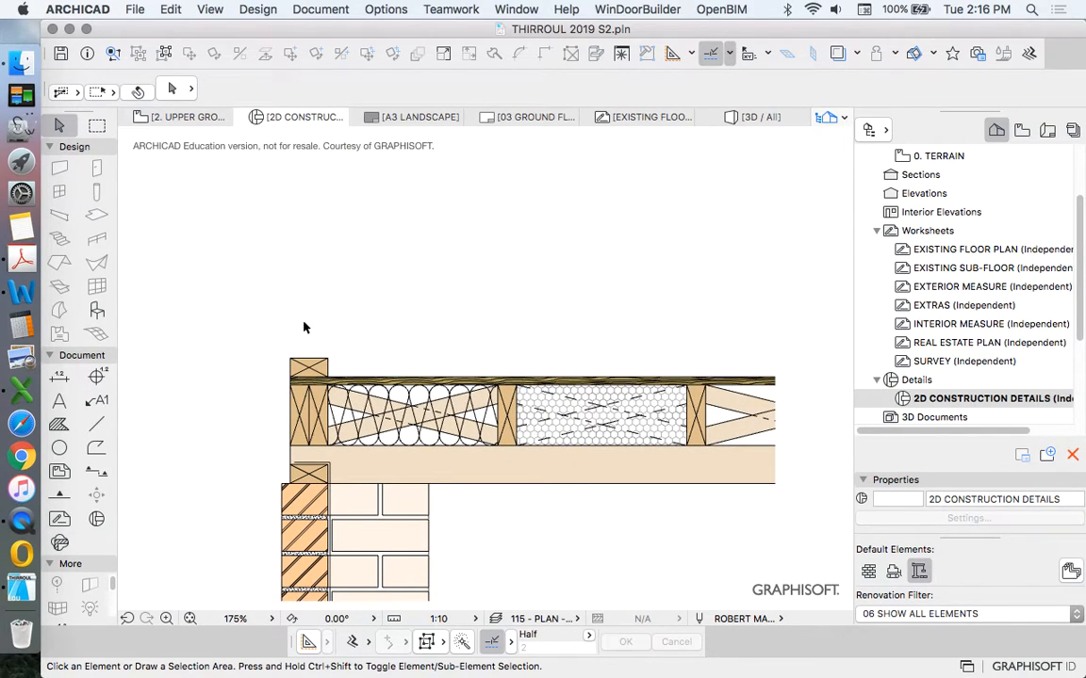
pyautogui.moveTo(377, 314)
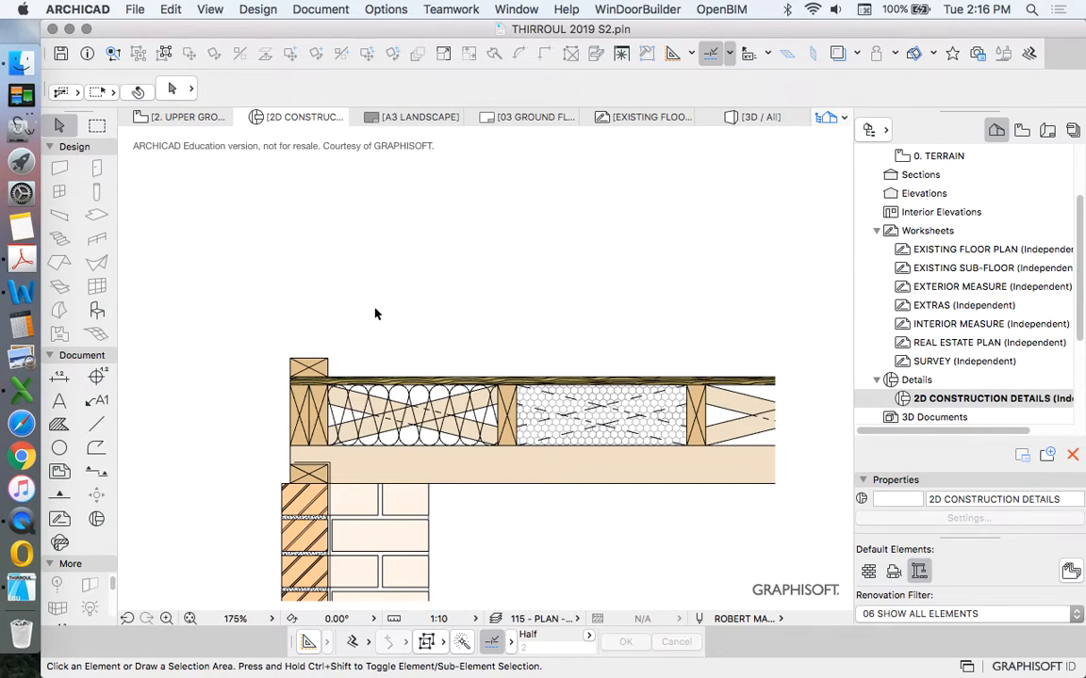
pyautogui.moveTo(333, 337)
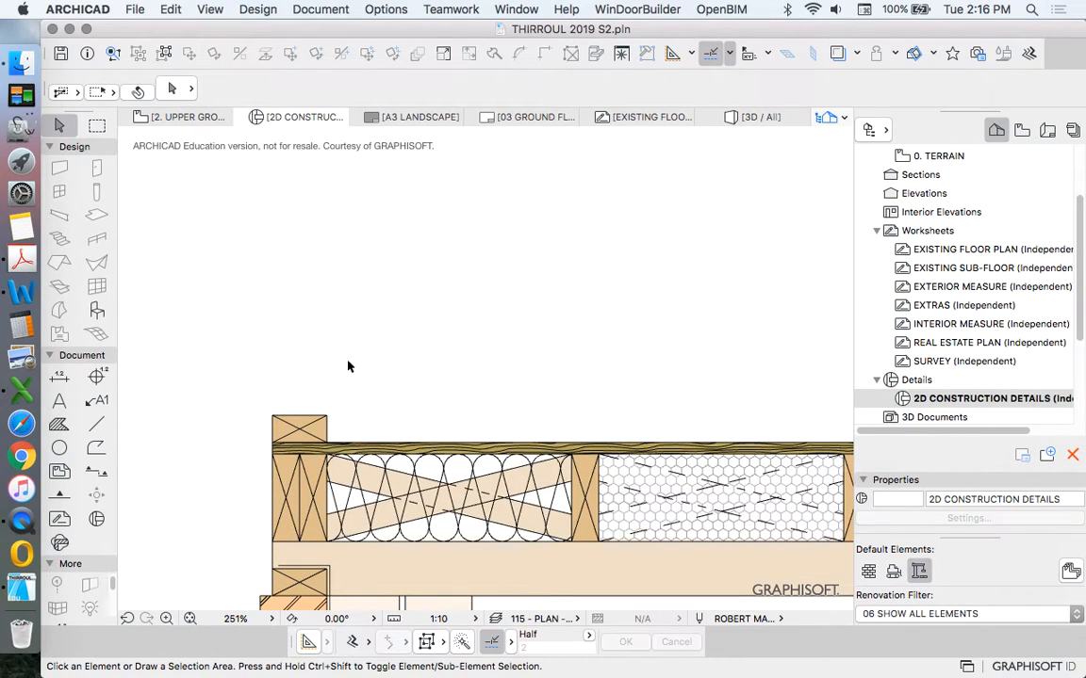
pyautogui.moveTo(535, 580)
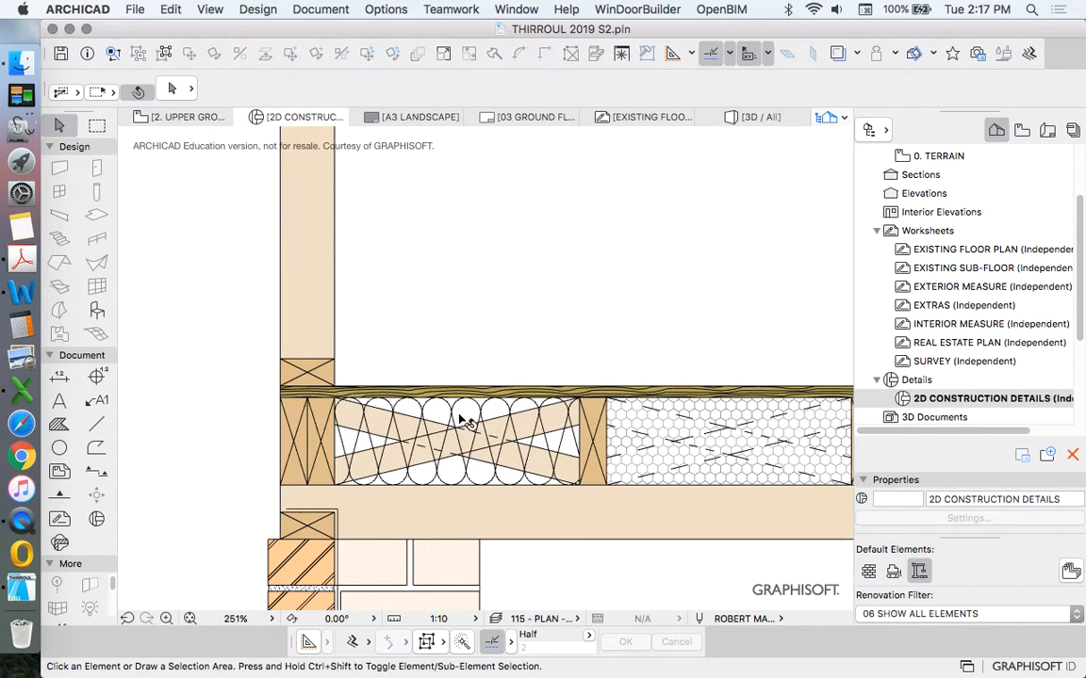
# Rotate a copy of the Fiber Insulation 90° and drag it into the vertical member
pyautogui.rightClick(464, 420)
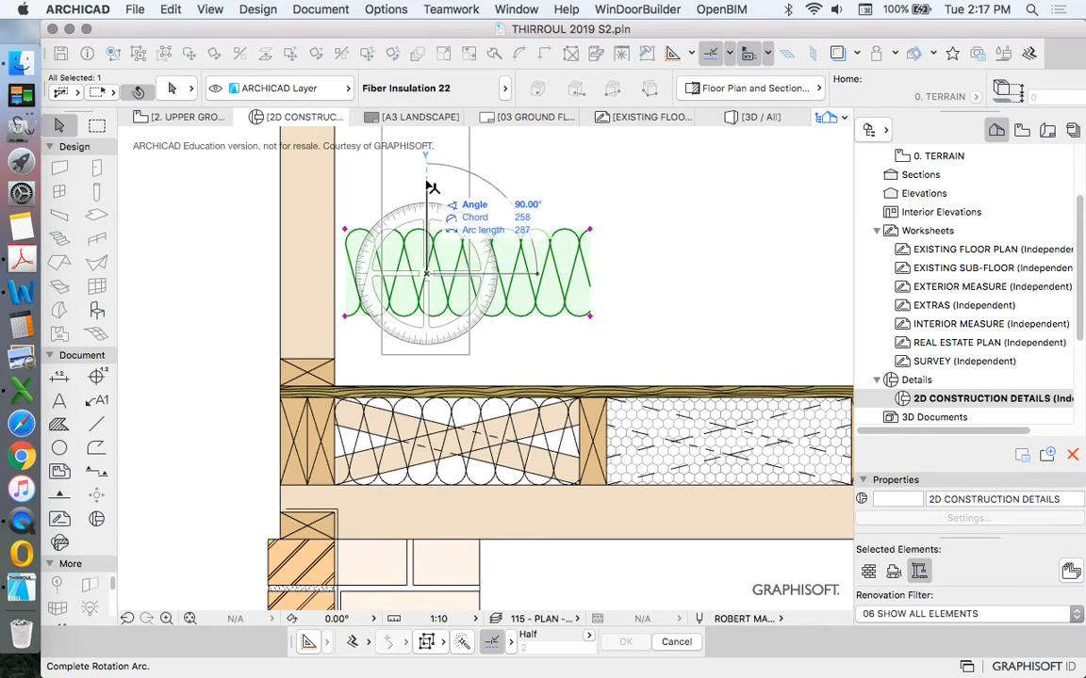
pyautogui.rightClick(420, 273)
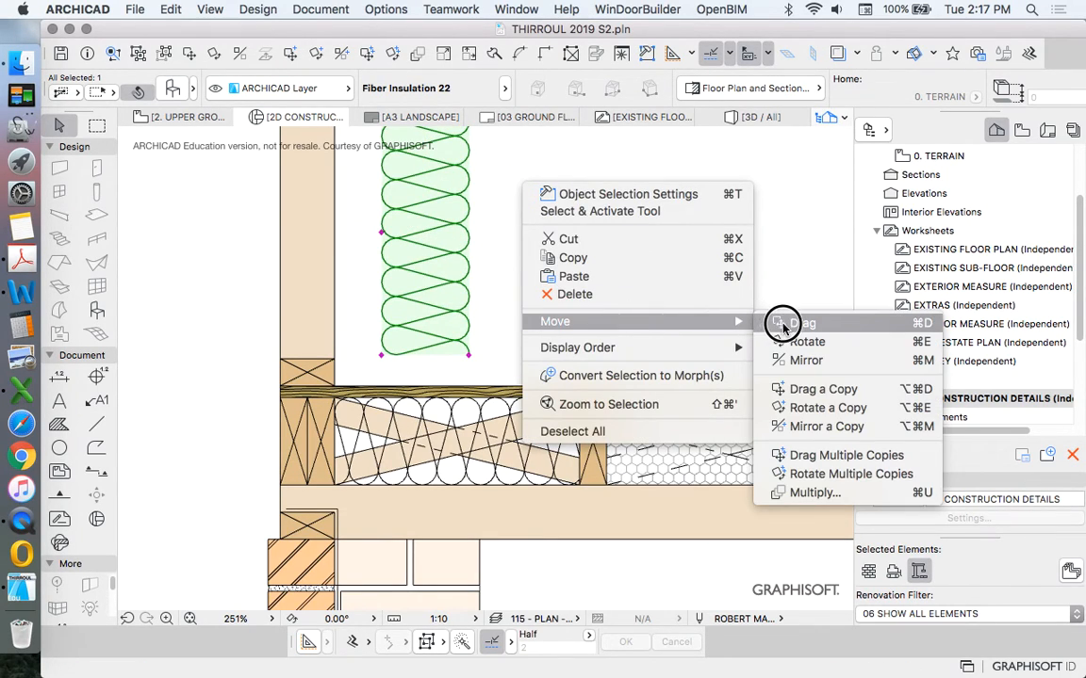
pyautogui.click(792, 324)
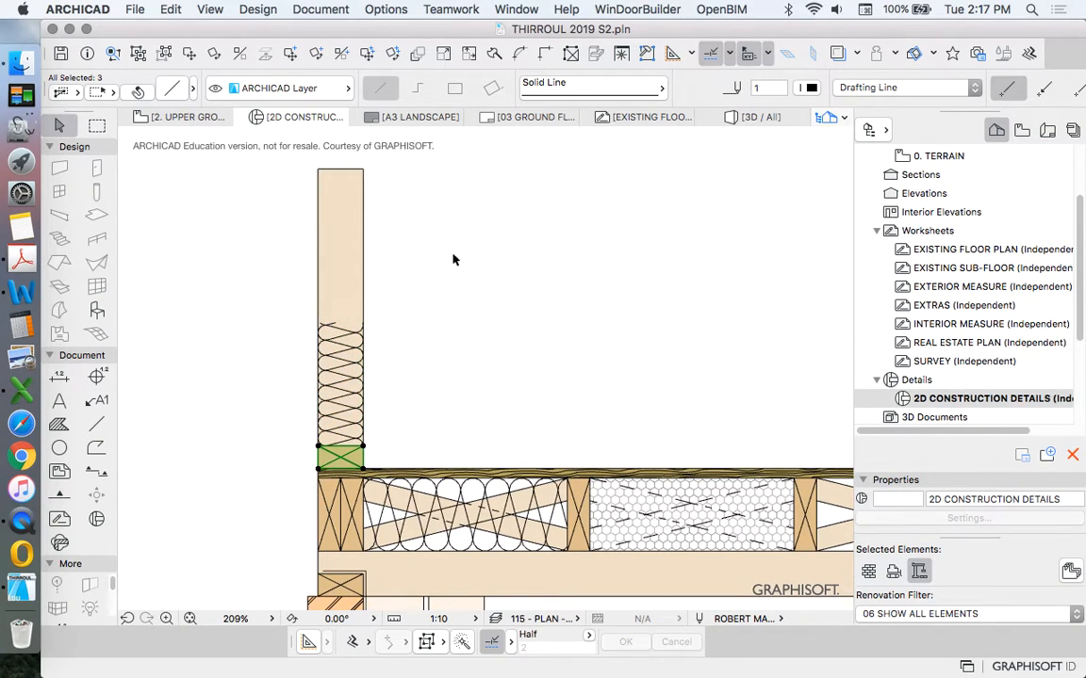
# Drag a copy of the batten higher up the stud and add a white Air Space break fill
pyautogui.rightClick(454, 259)
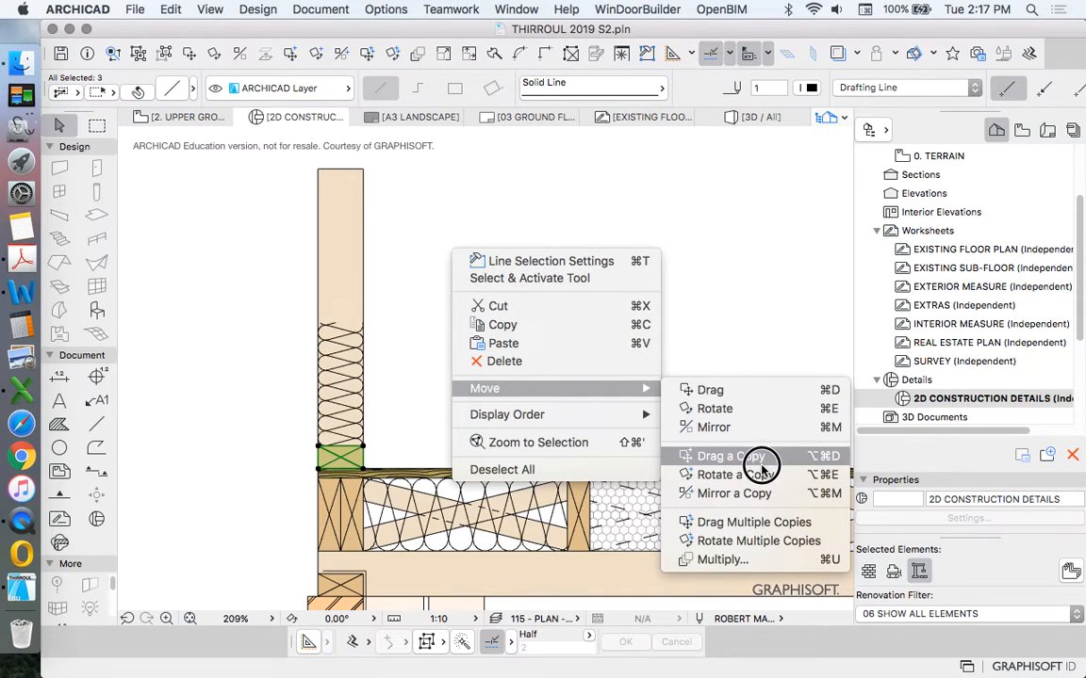
pyautogui.click(732, 455)
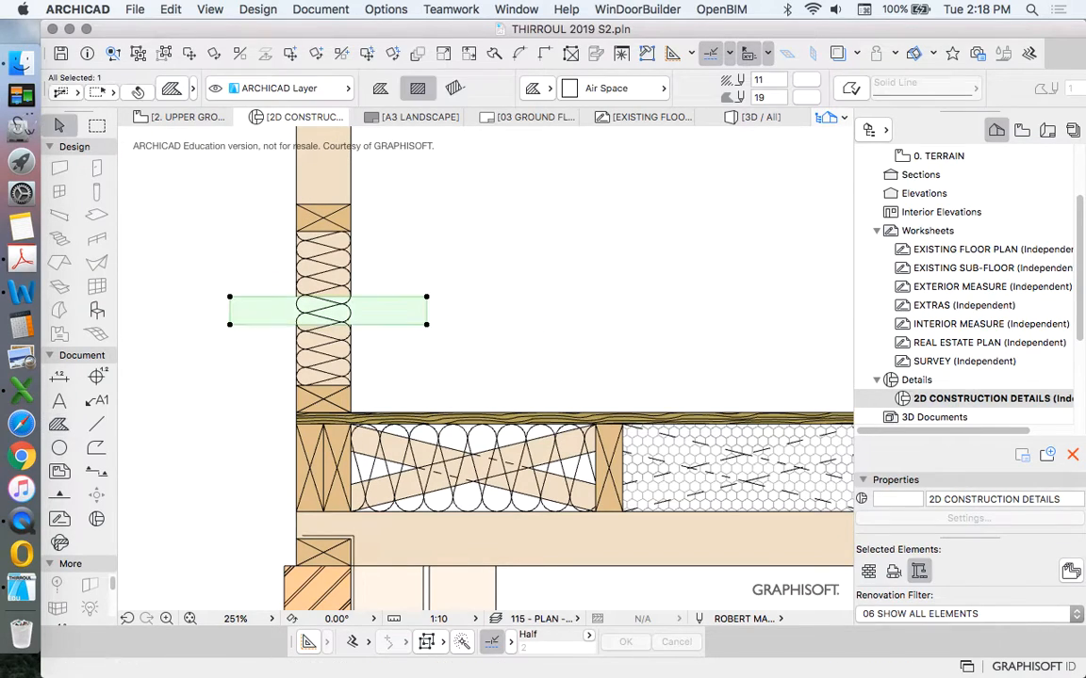
pyautogui.rightClick(330, 311)
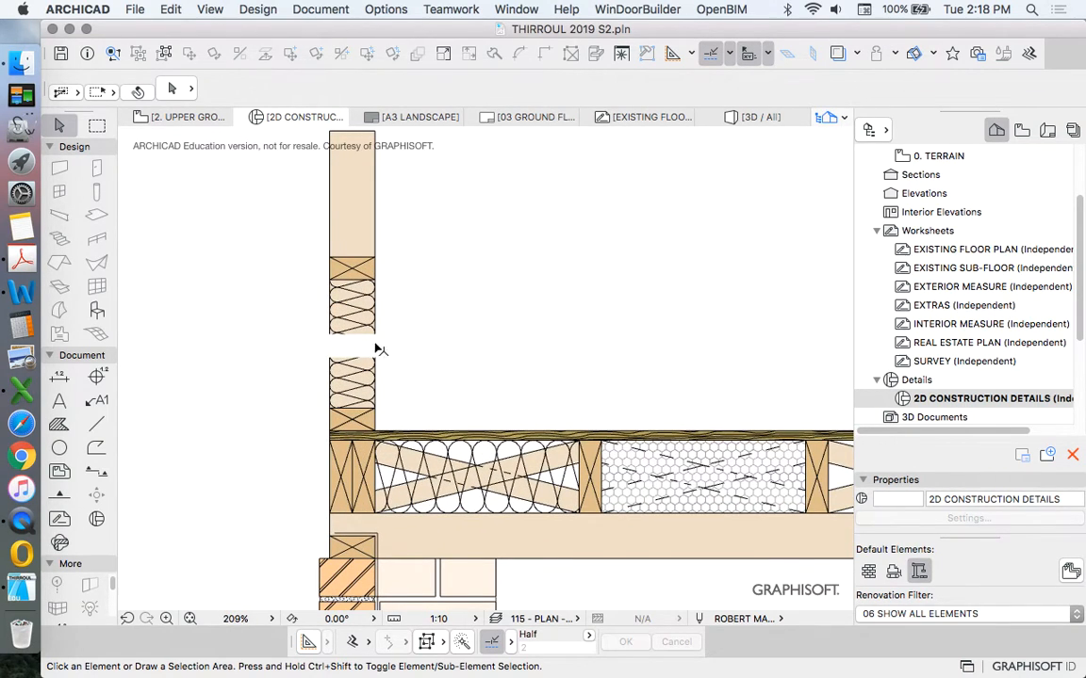
pyautogui.moveTo(429, 316)
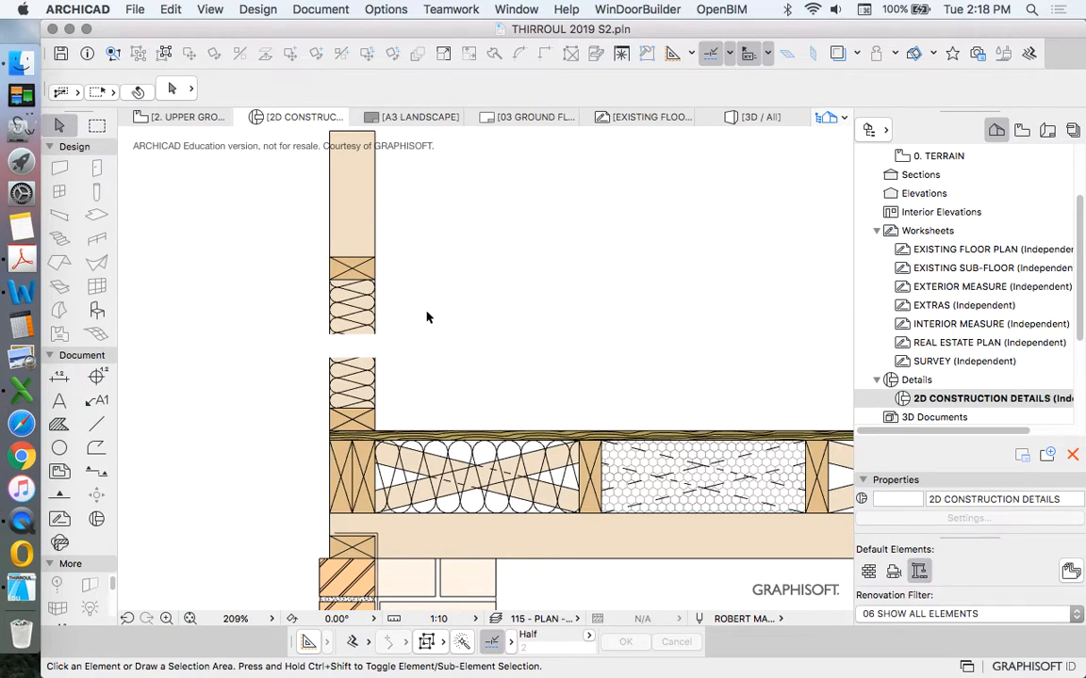
pyautogui.moveTo(383, 326)
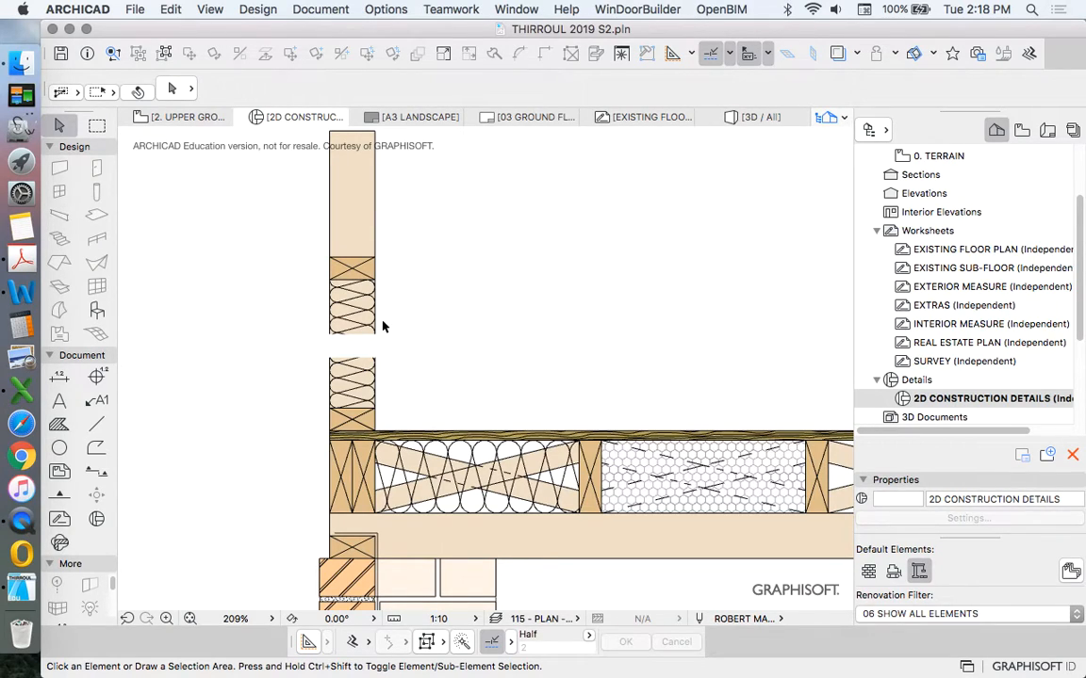
# Copy the insulation and battens upward, and drag a copy of the Air Space fill 239 up
pyautogui.click(353, 325)
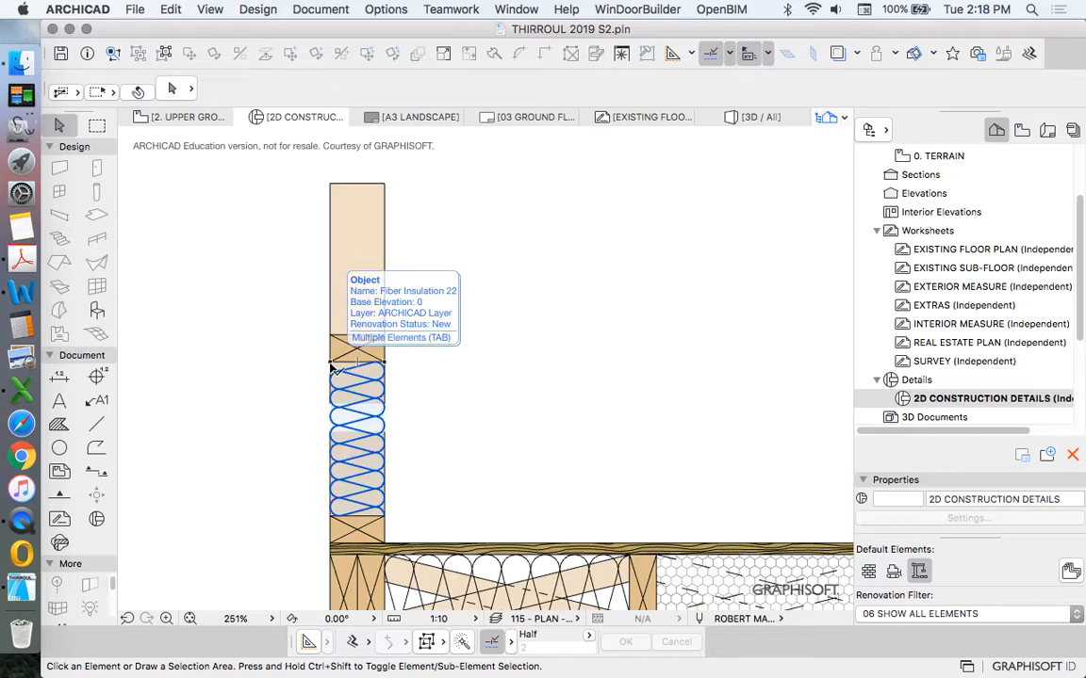
pyautogui.rightClick(337, 368)
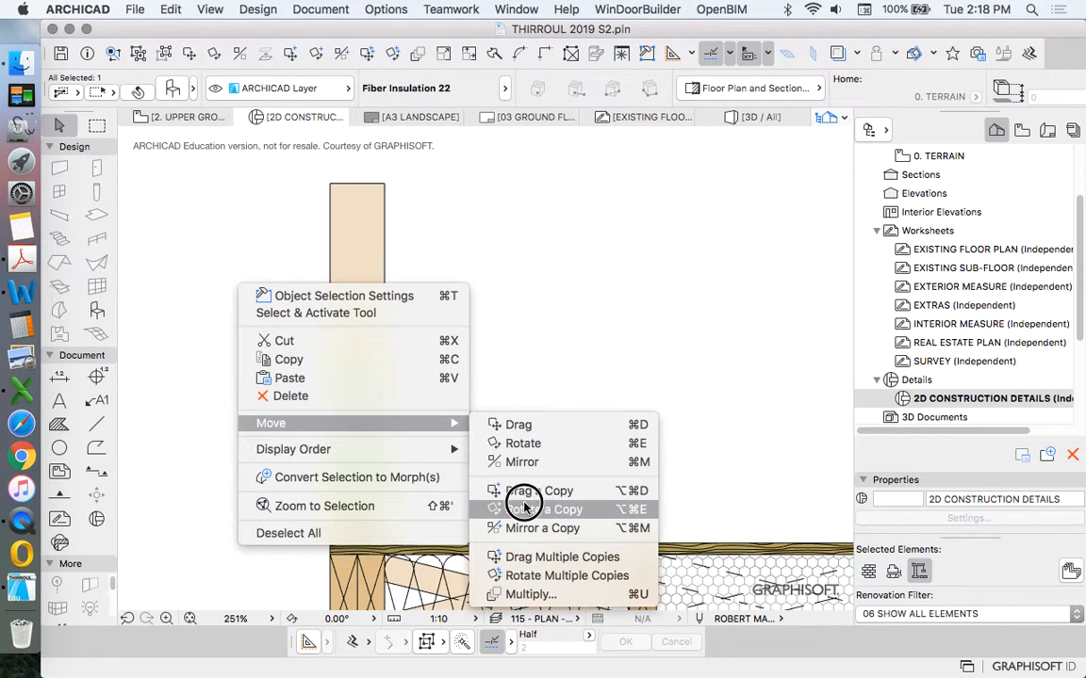
pyautogui.click(537, 509)
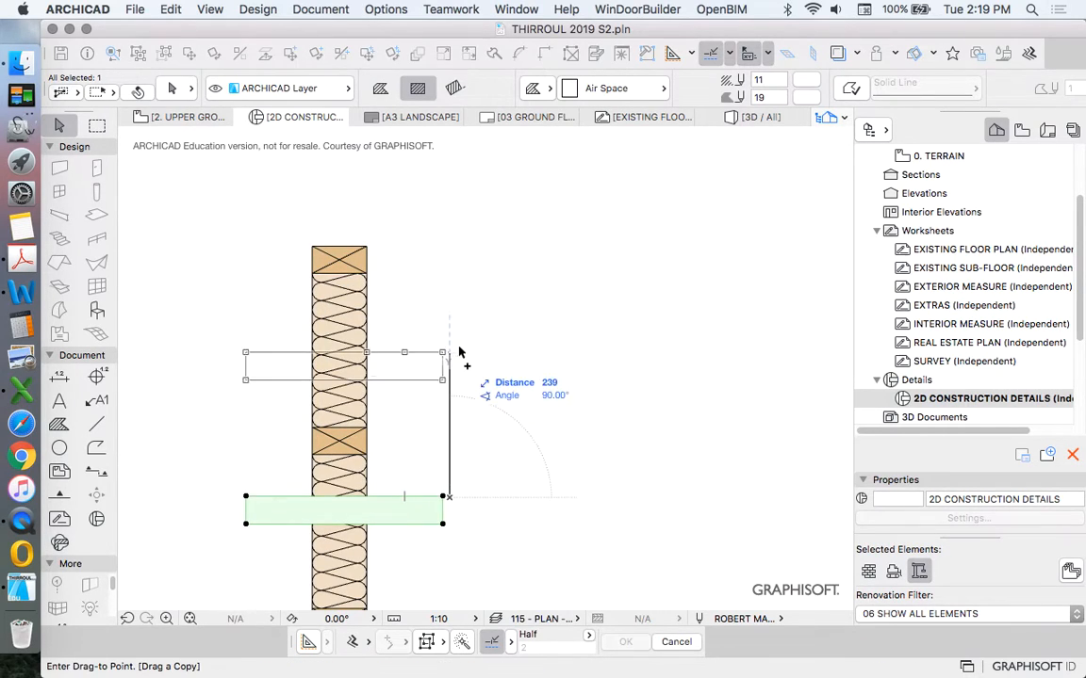
pyautogui.rightClick(344, 349)
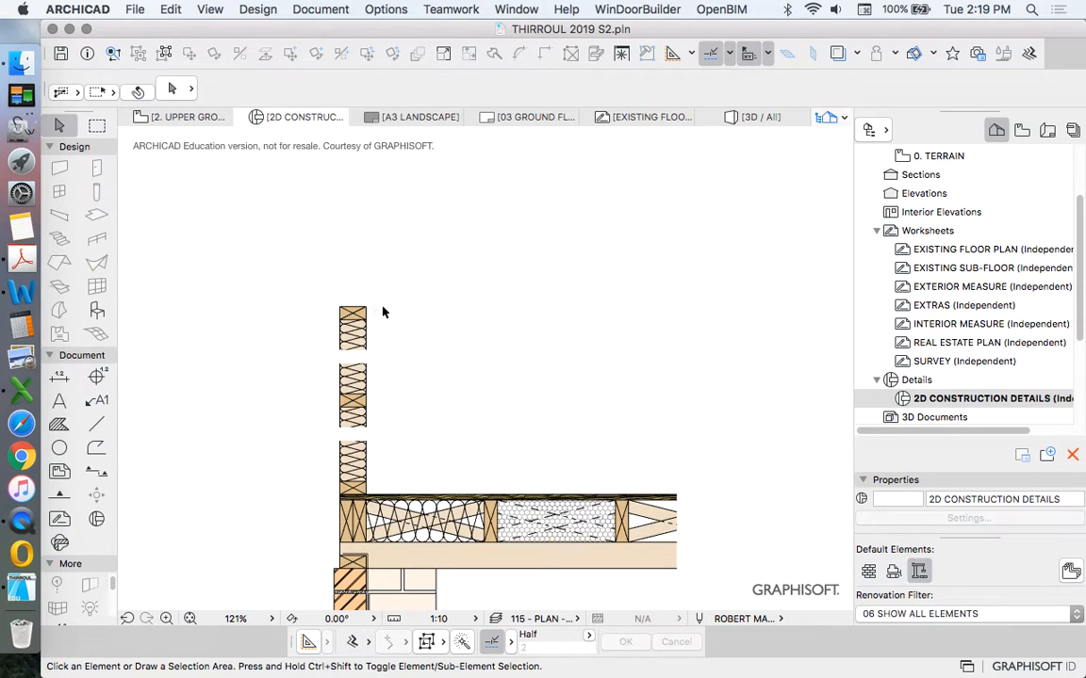
pyautogui.moveTo(373, 300)
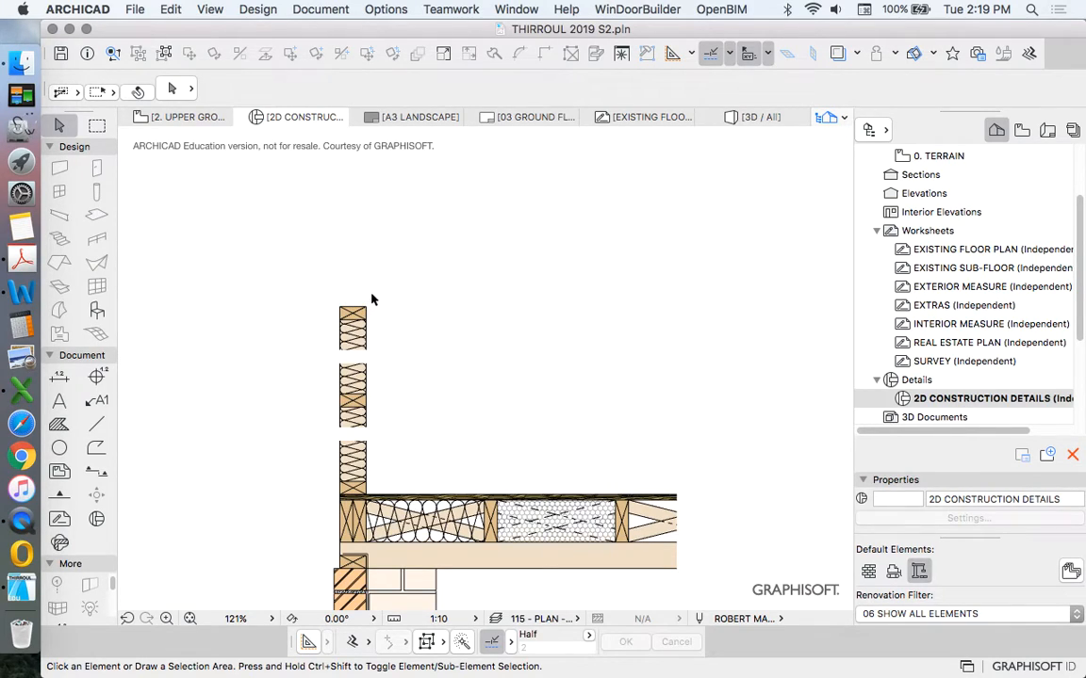
pyautogui.moveTo(514, 356)
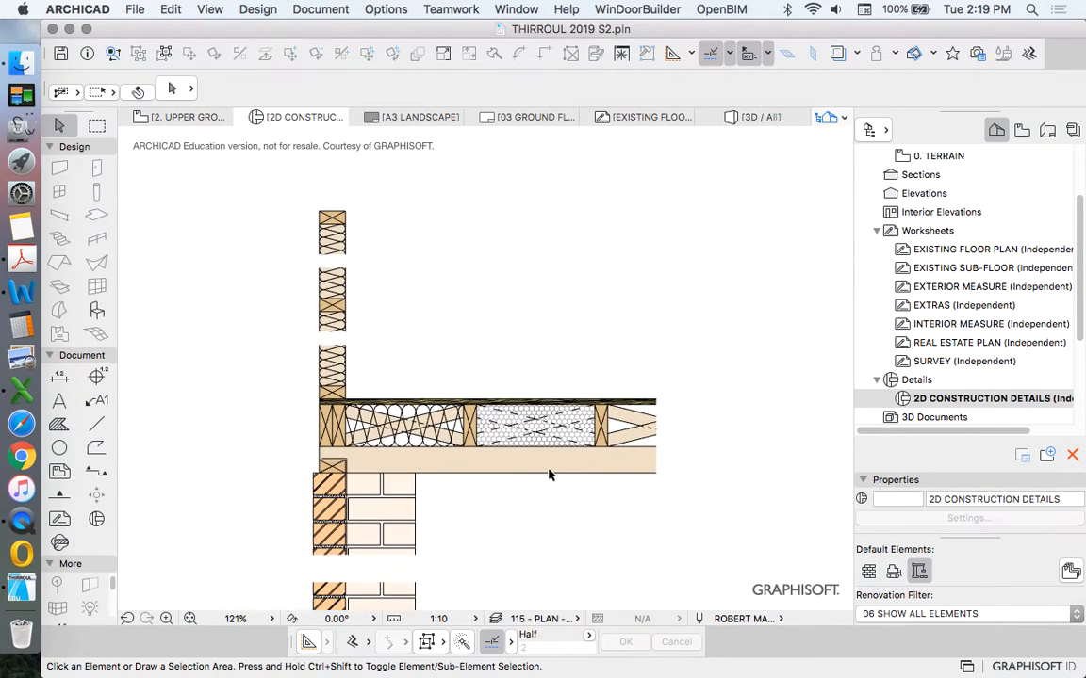
pyautogui.moveTo(573, 456)
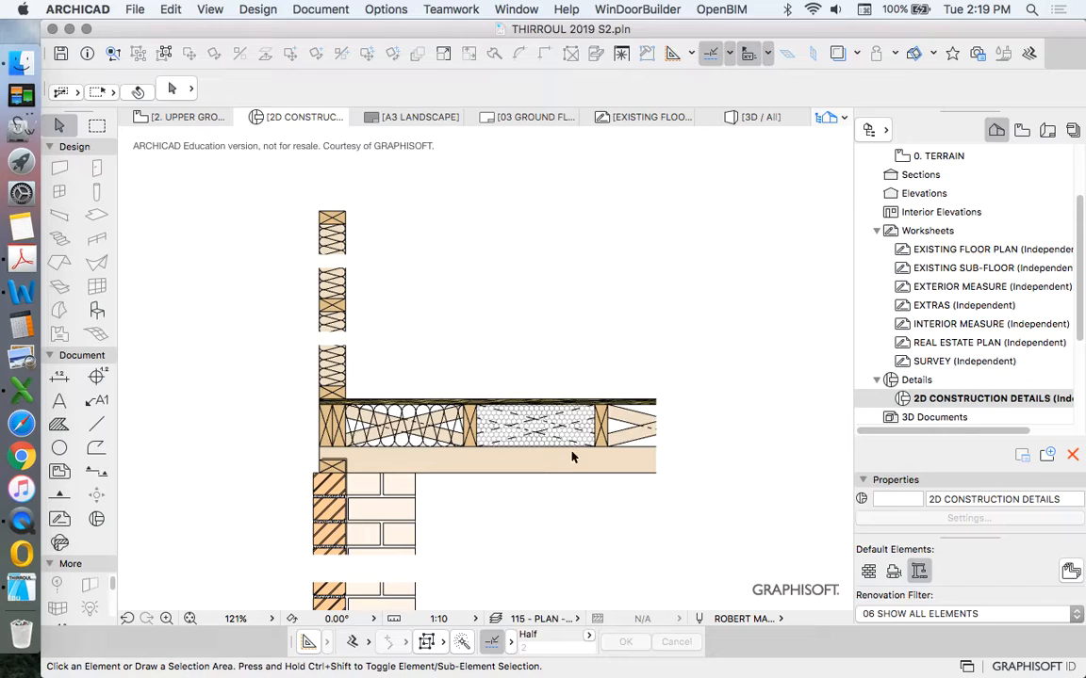
pyautogui.moveTo(520, 386)
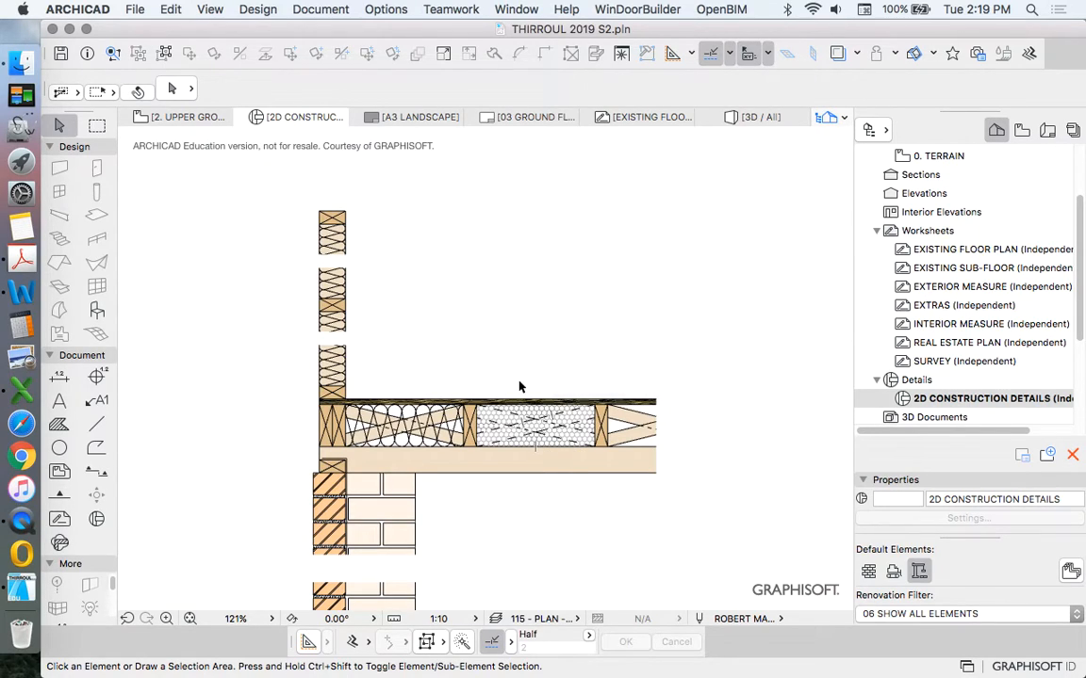
pyautogui.moveTo(577, 466)
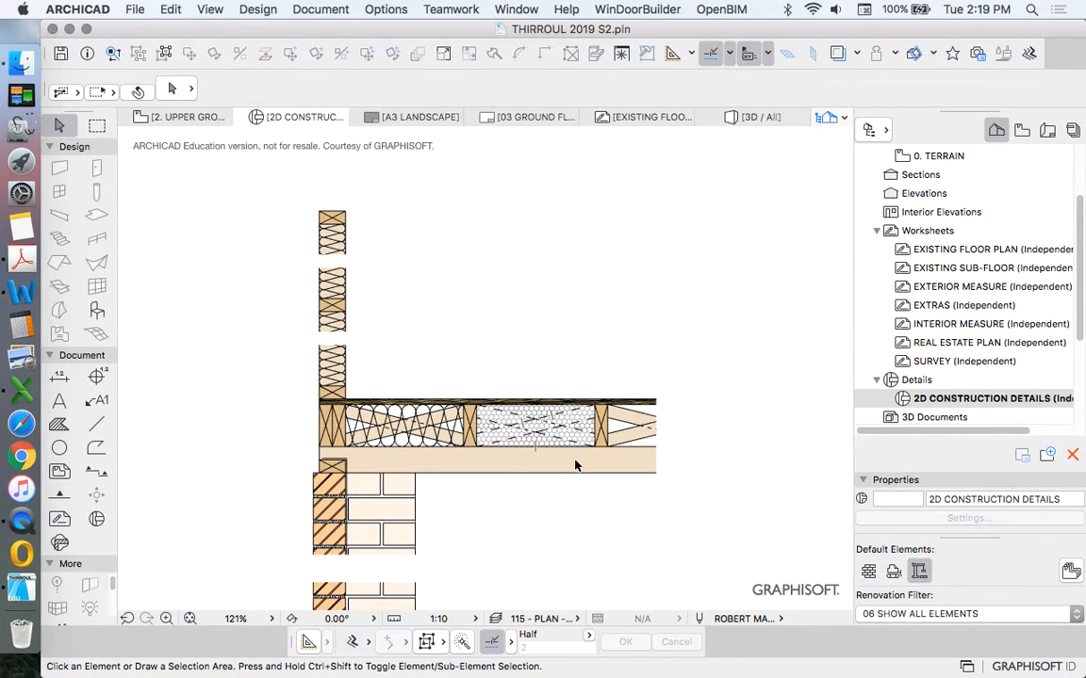
# Copy the lower timber joist fill onto the top of the stud wall
pyautogui.click(565, 461)
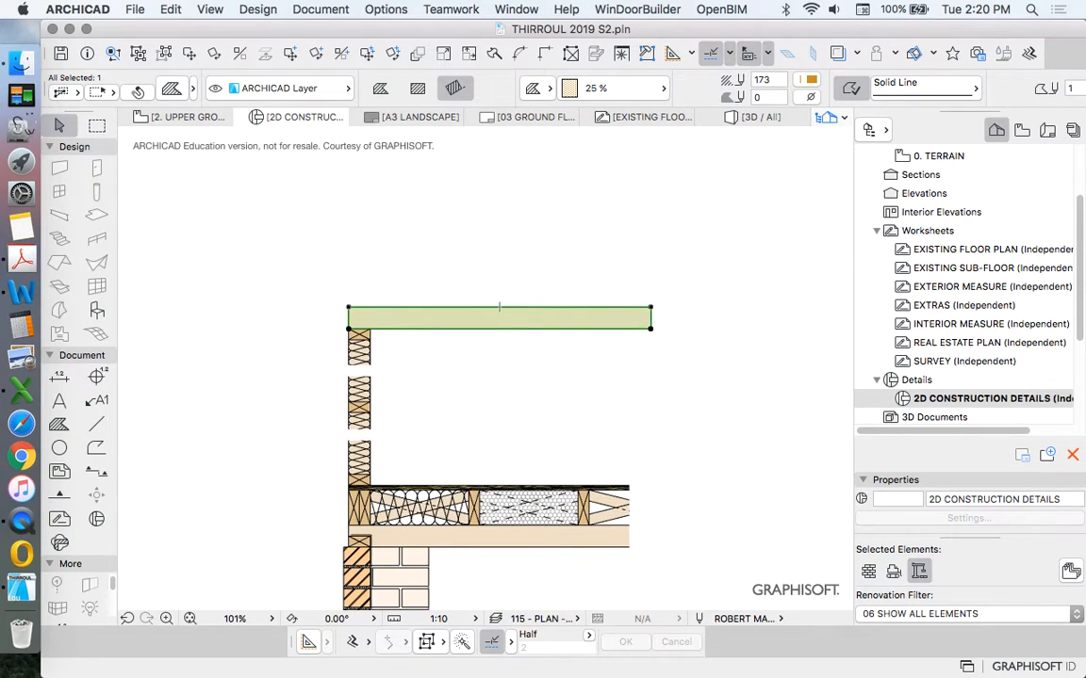
# Rotate the timber fill about the wall-top corner to the roof pitch
pyautogui.rightClick(497, 311)
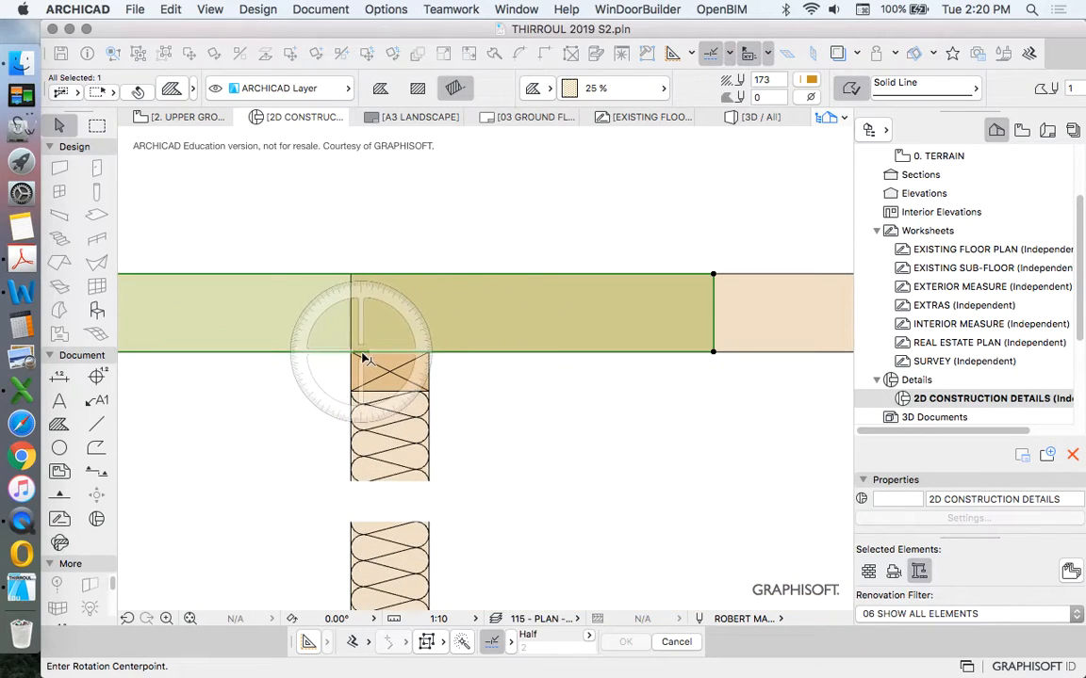
pyautogui.click(349, 352)
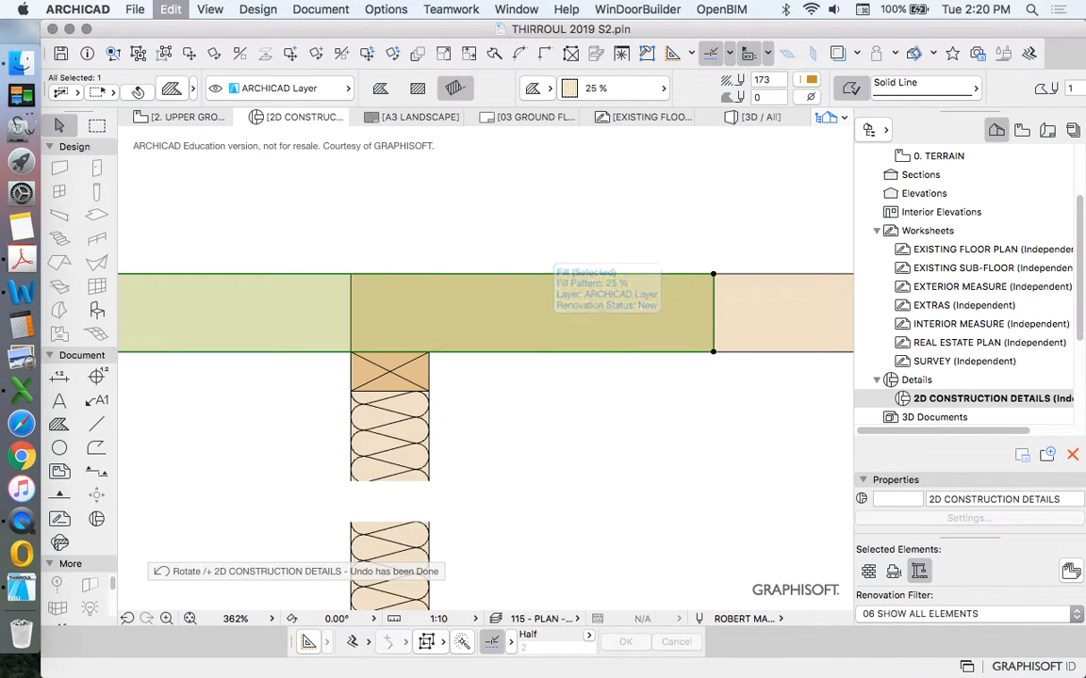
pyautogui.rightClick(428, 401)
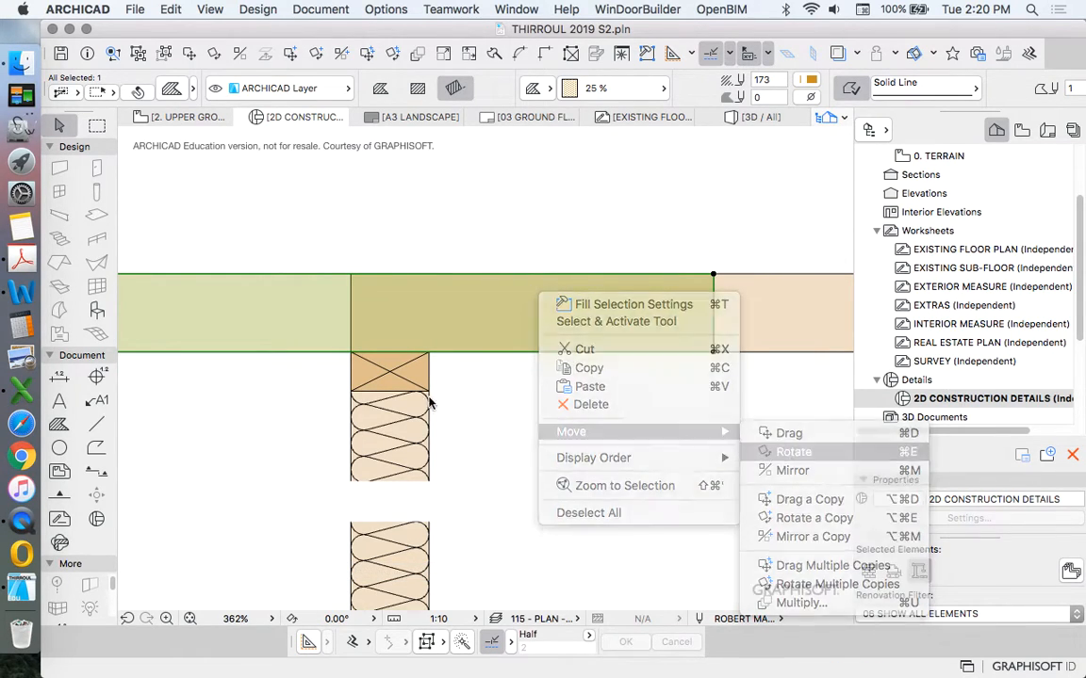
pyautogui.click(794, 452)
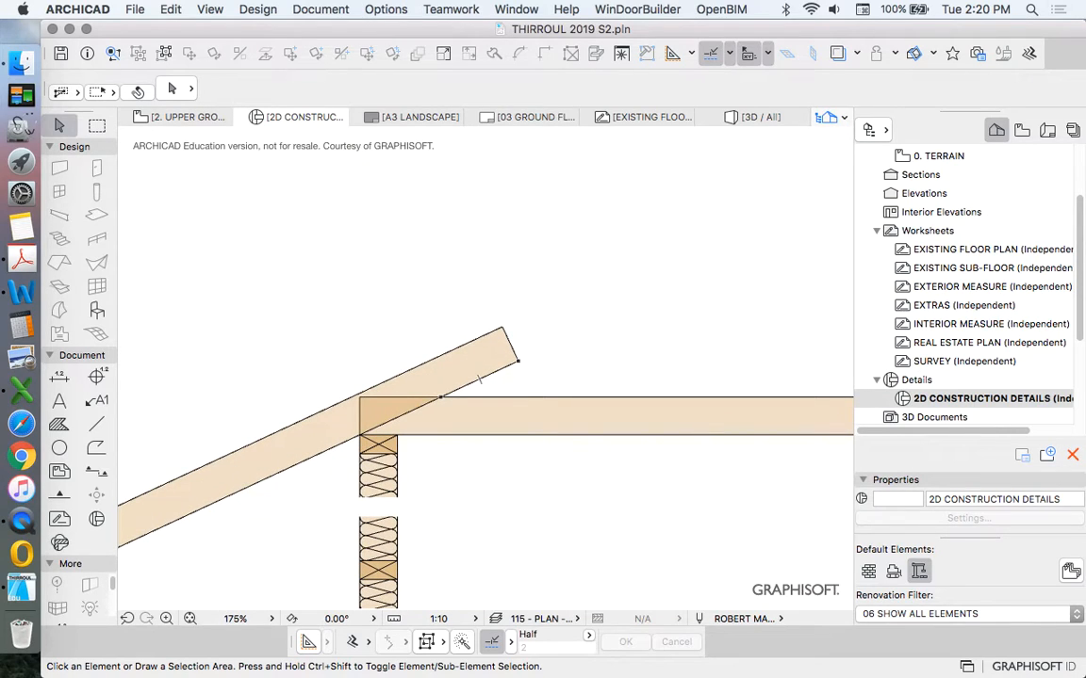
# Reposition the rafter fill to rest on the wall-top block and ceiling joist end
pyautogui.click(603, 417)
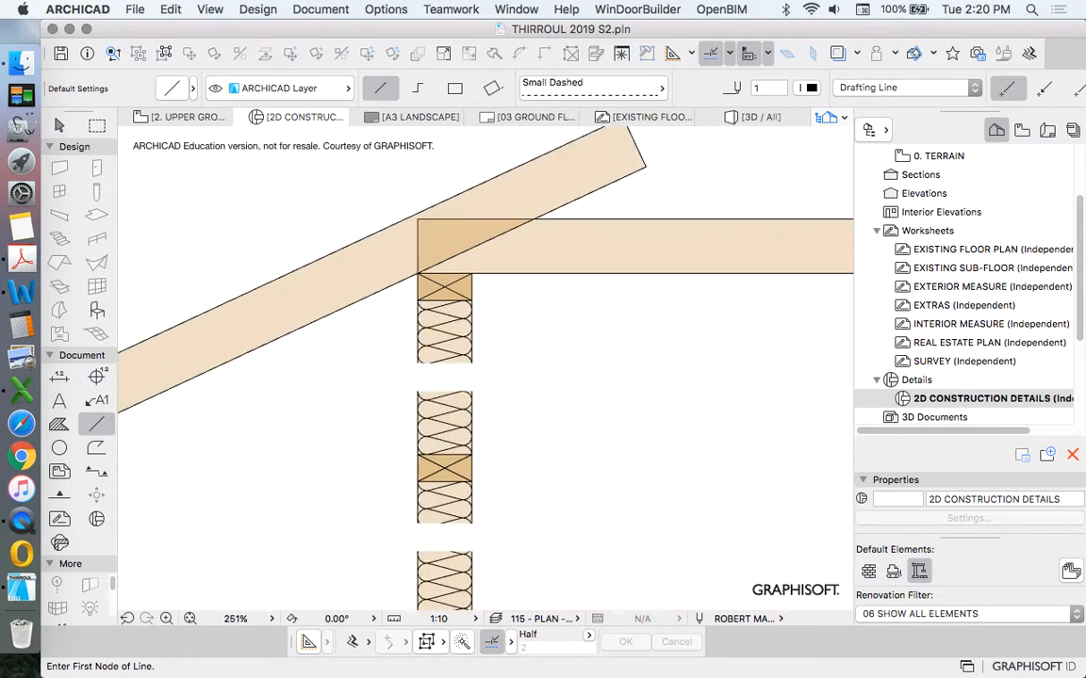
pyautogui.click(412, 468)
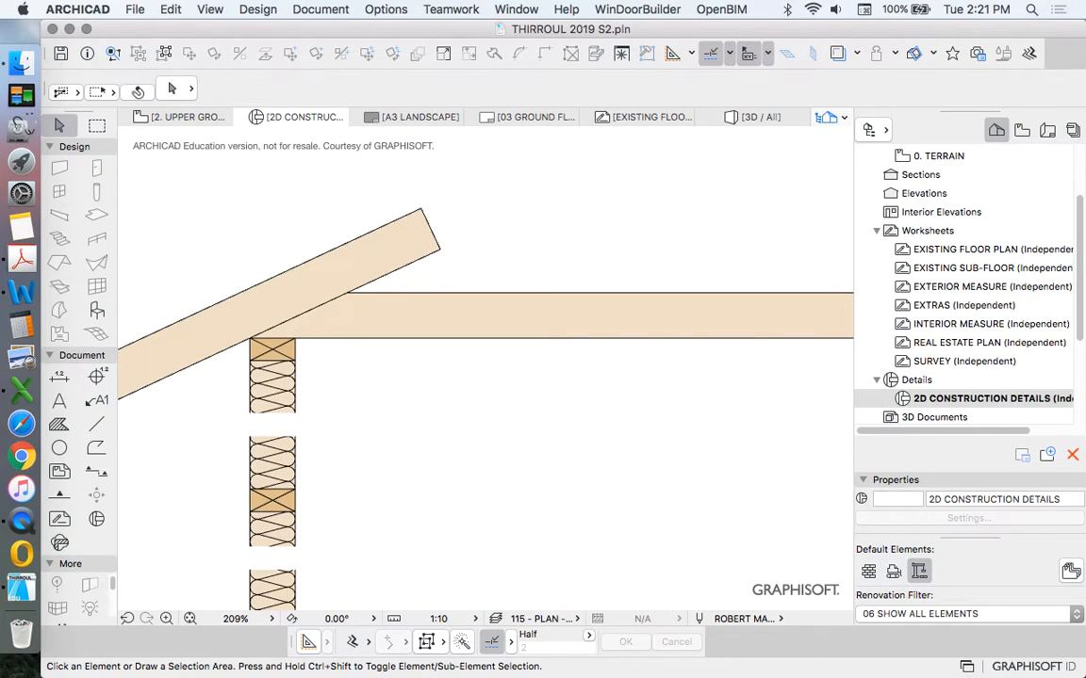
pyautogui.moveTo(298, 316)
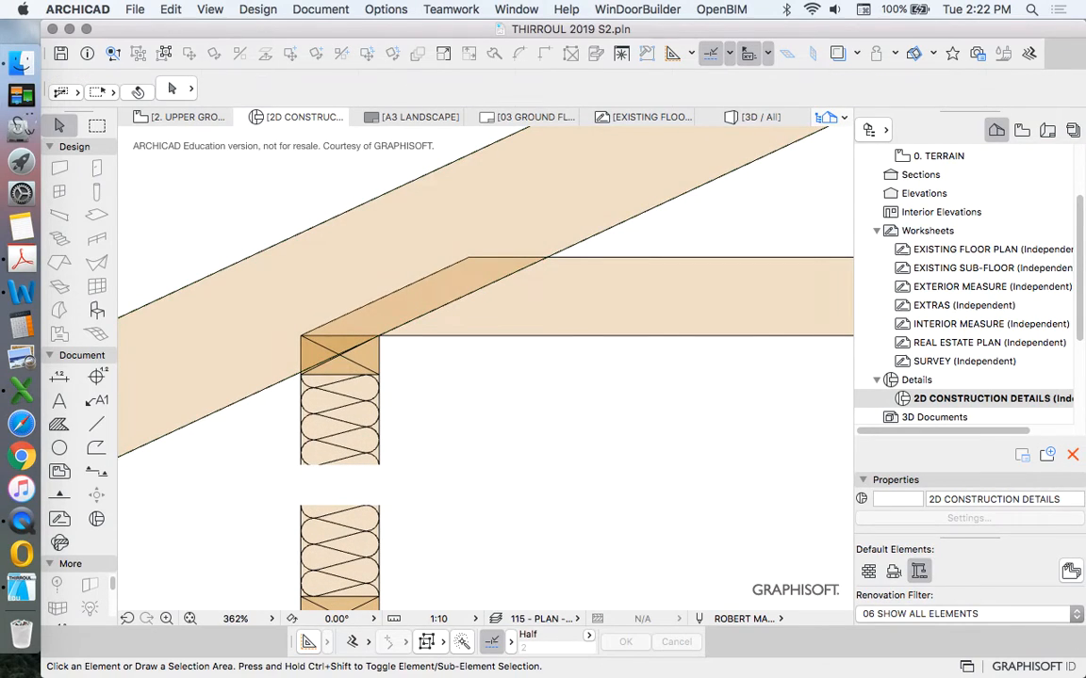
# Draw a Small Dashed outline around the joist end hidden beneath the rafter
pyautogui.click(320, 282)
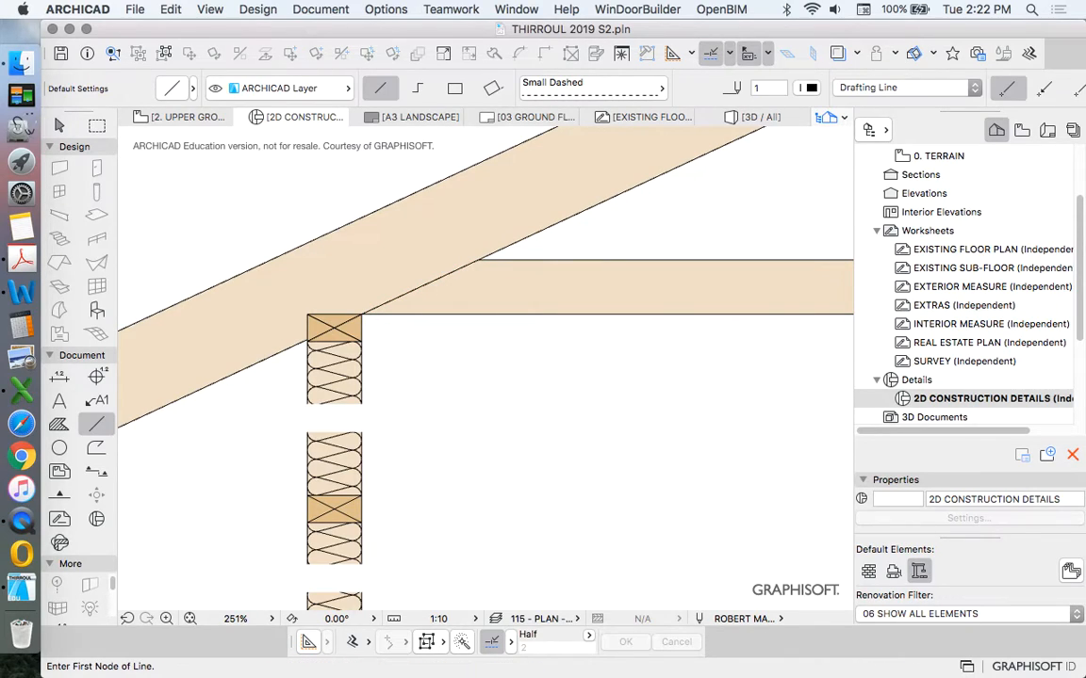
pyautogui.click(474, 260)
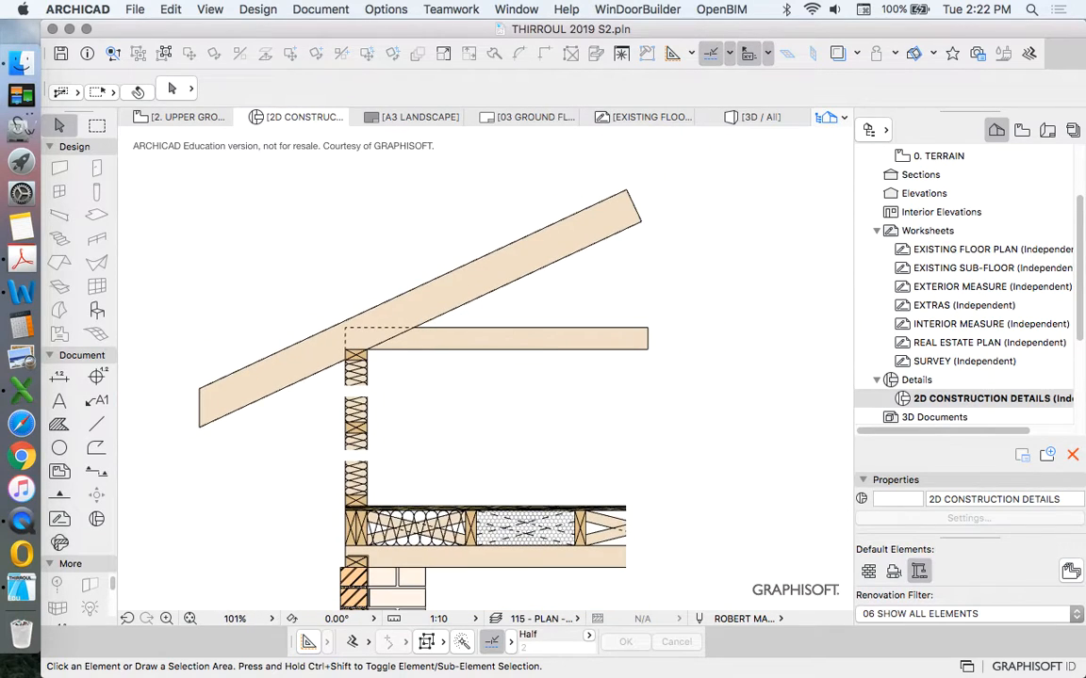
# Marquee-select the three lines of the crossed-box batten symbol
pyautogui.scroll(-3)
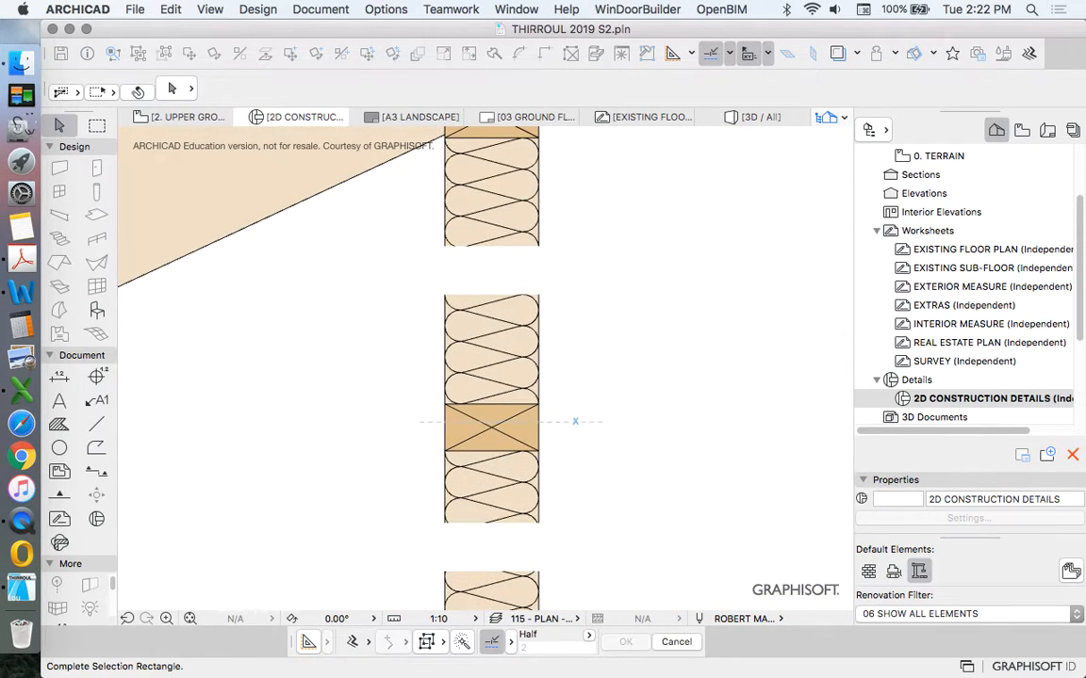
pyautogui.click(490, 422)
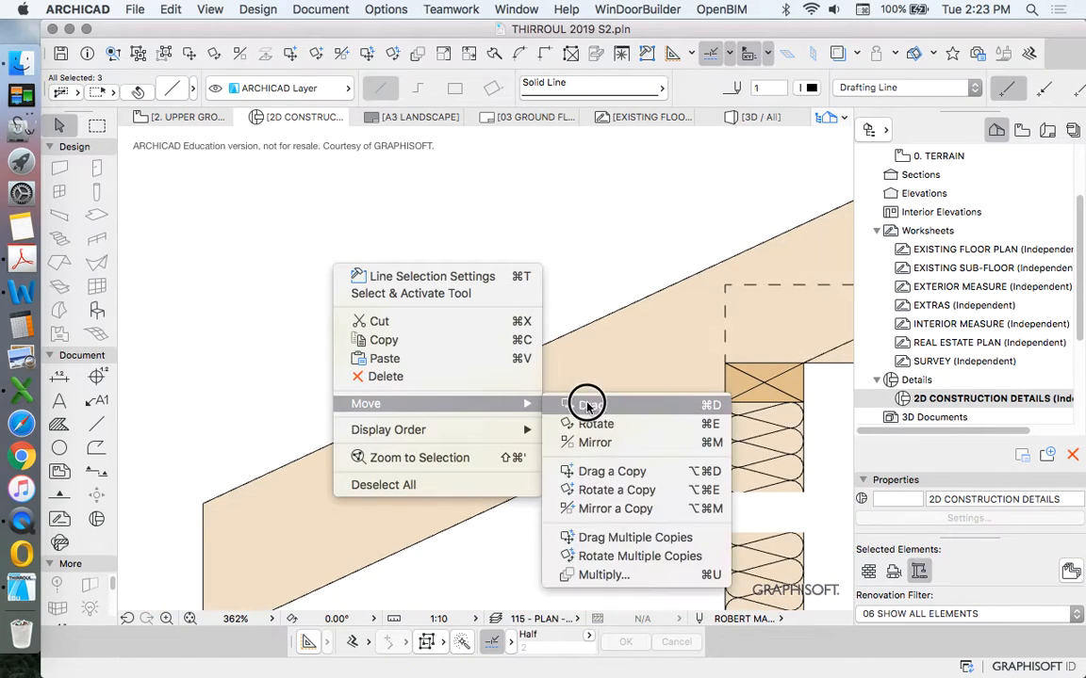
# Drag the batten symbol to the rafter end and spread copies at 1000 spacing along it
pyautogui.click(595, 424)
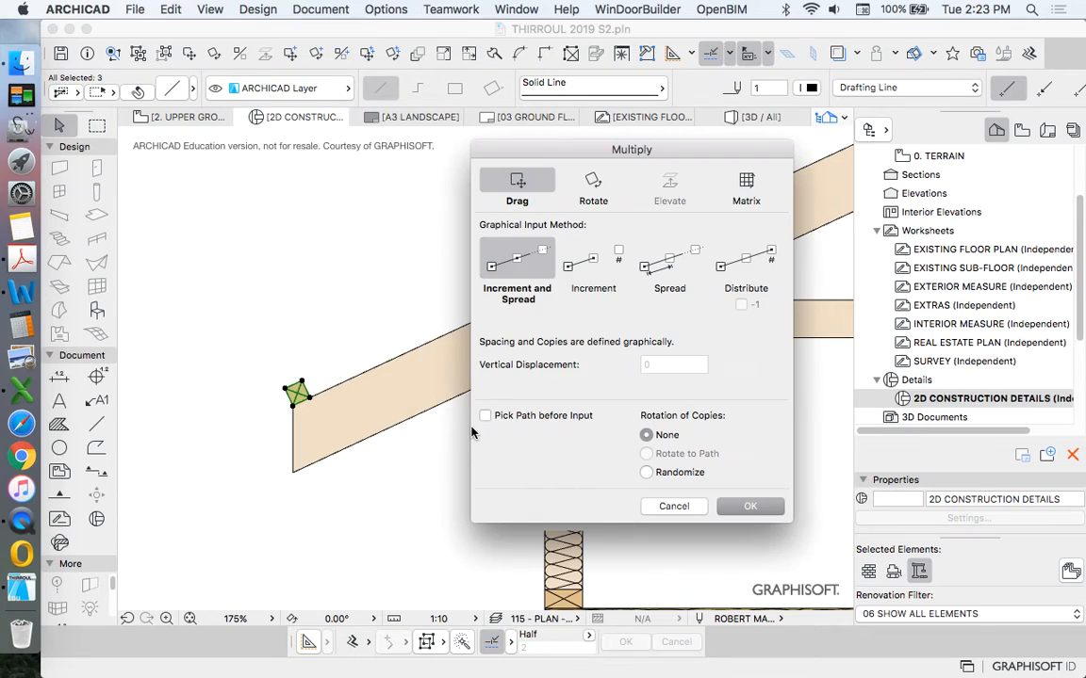
pyautogui.click(669, 261)
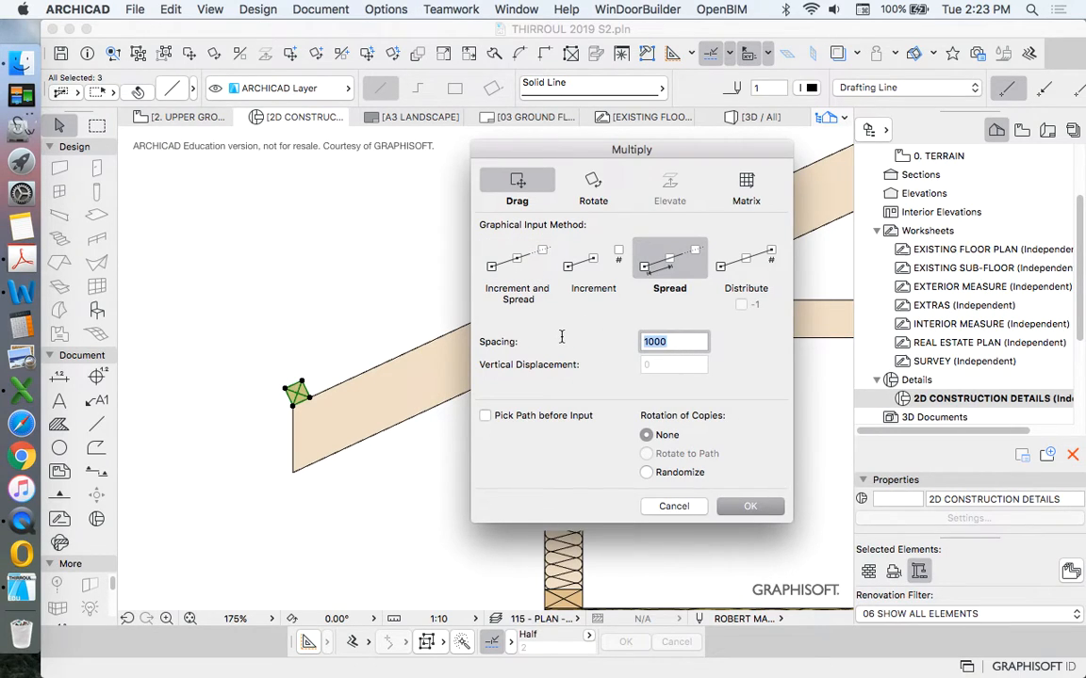
pyautogui.click(749, 506)
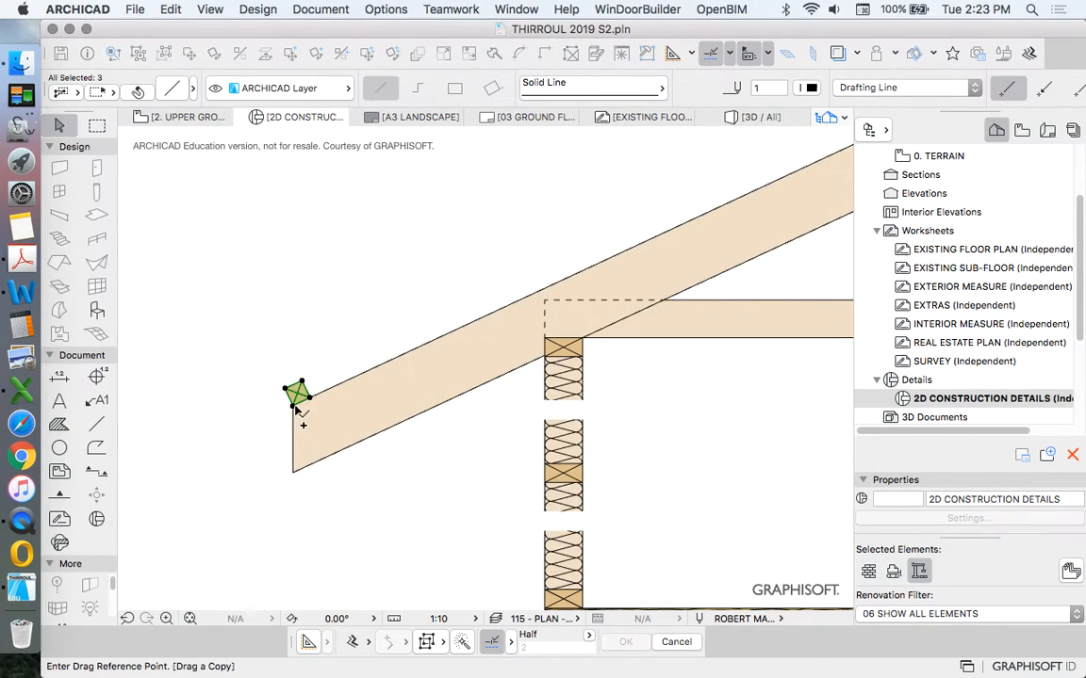
pyautogui.moveTo(299, 395); pyautogui.dragTo(533, 302)
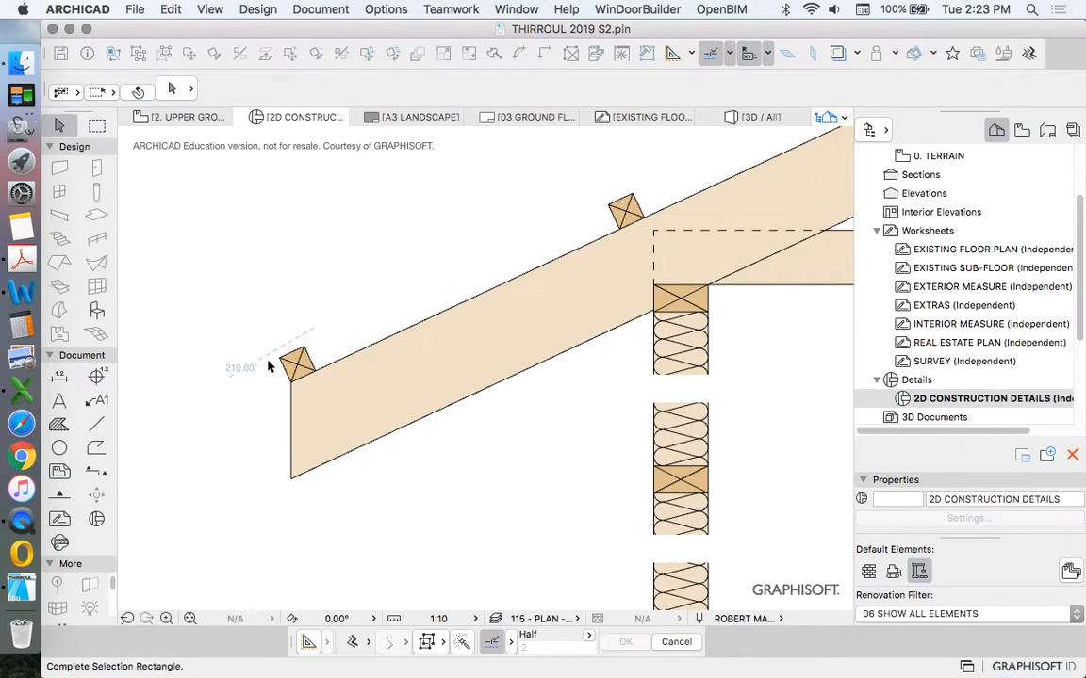
# Stretch the marquee-selected elements around the ceiling batten beneath the joist
pyautogui.click(297, 363)
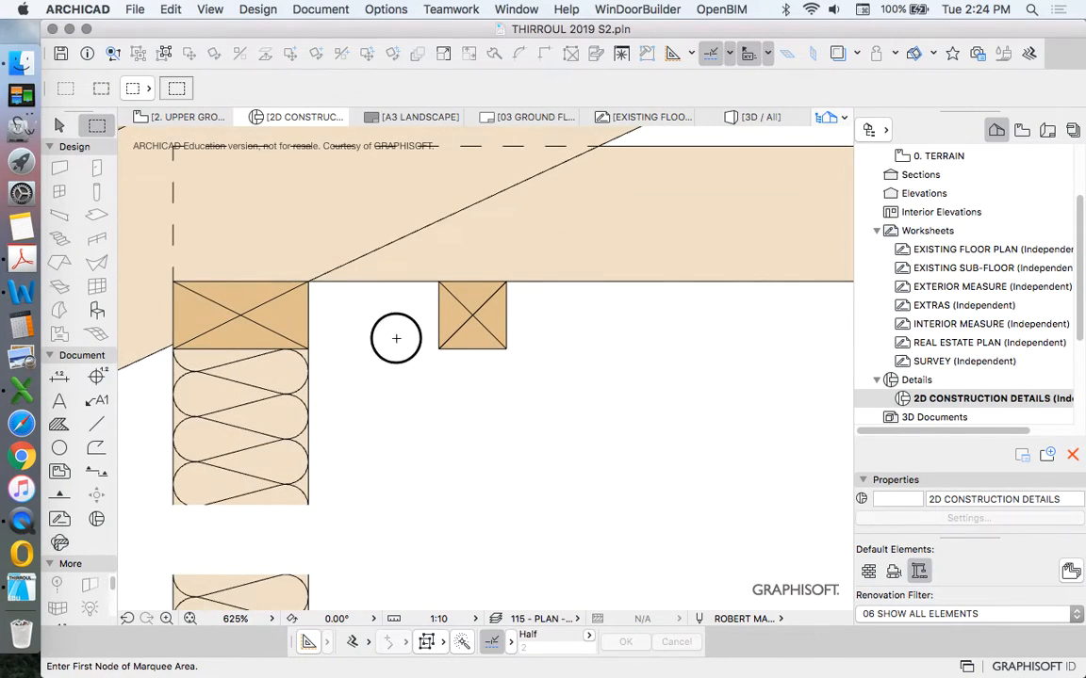
pyautogui.click(169, 9)
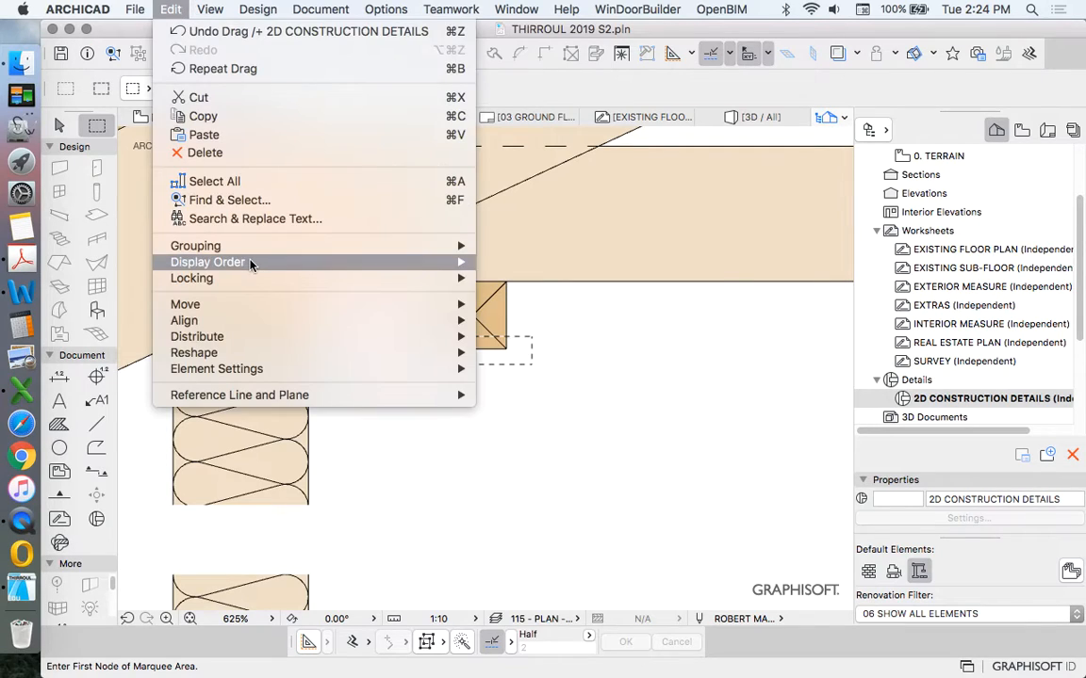
pyautogui.moveTo(193, 353)
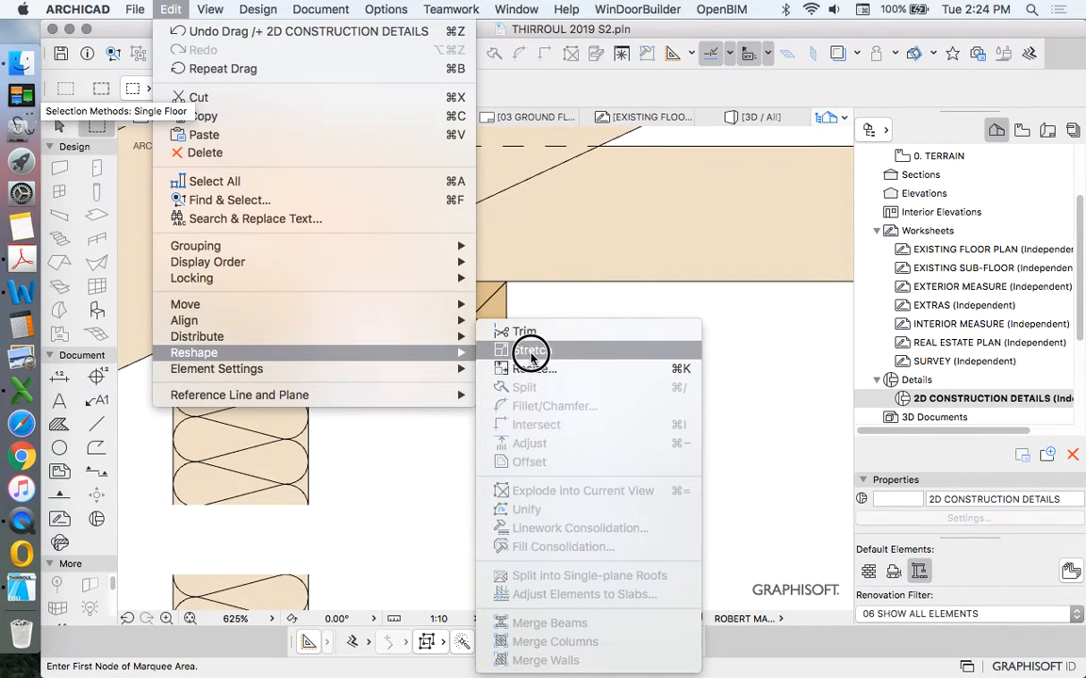
pyautogui.click(531, 352)
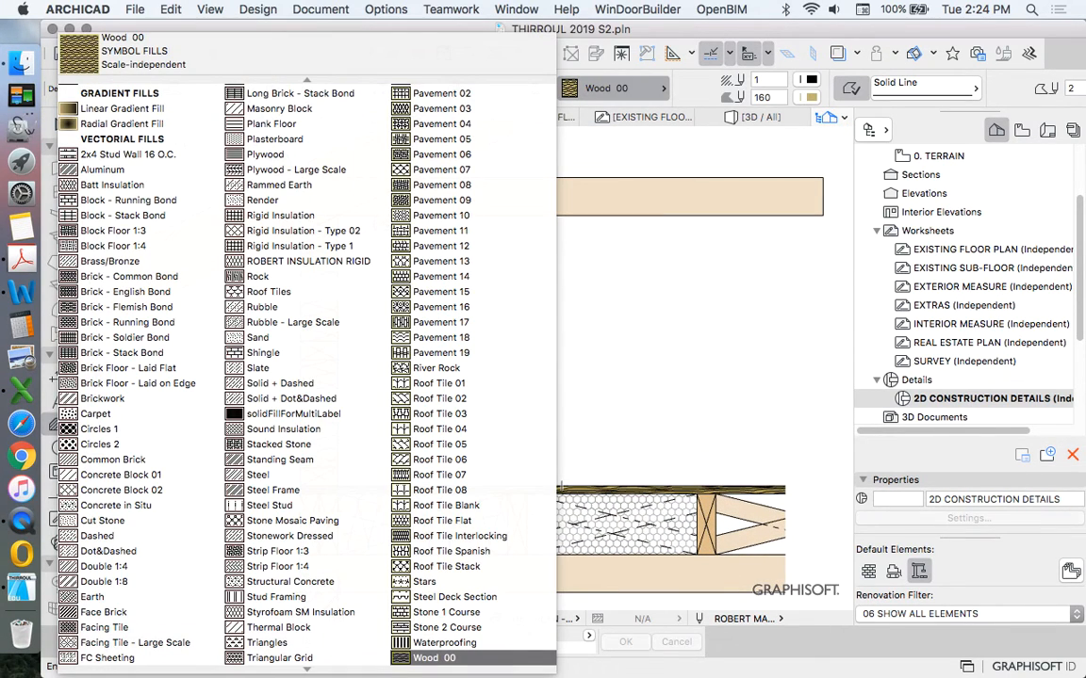
# Pick the fill pattern for the plasterboard lining strip on the inner wall face
pyautogui.click(300, 246)
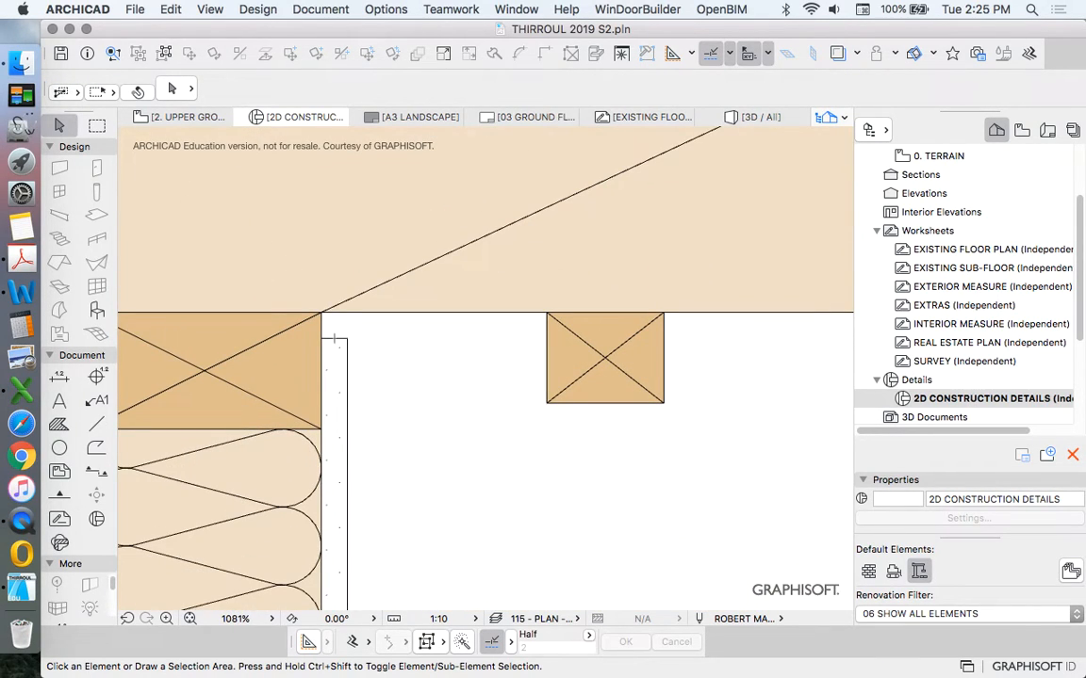
pyautogui.moveTo(94, 424)
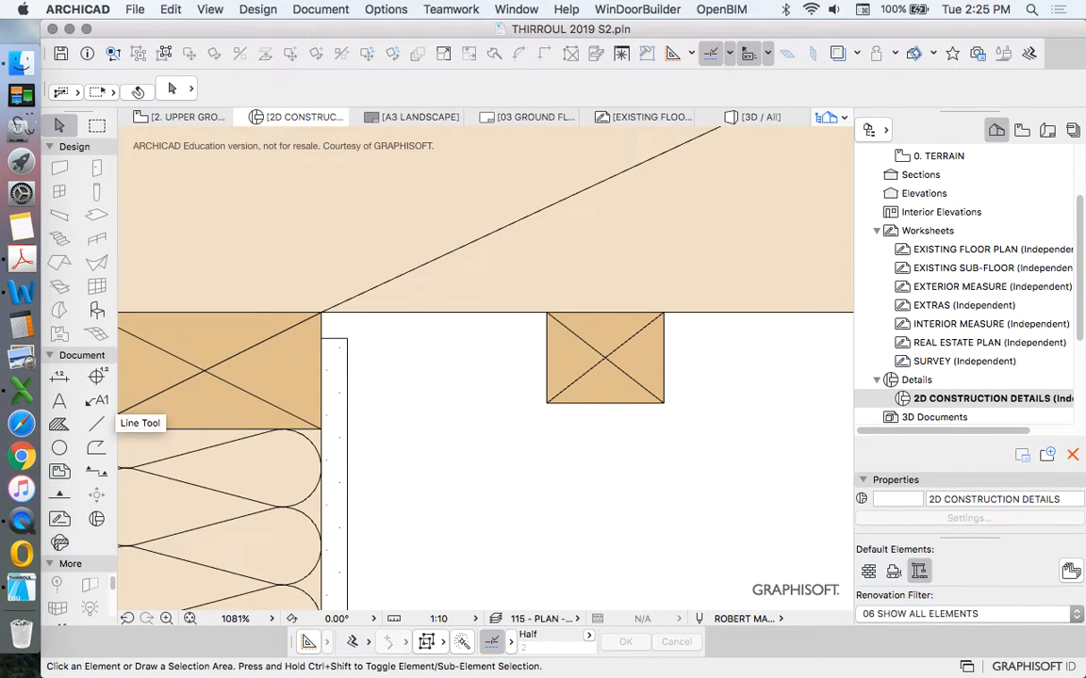
# Paste the copied cornice linework at the wall–ceiling lining corner
pyautogui.rightClick(335, 471)
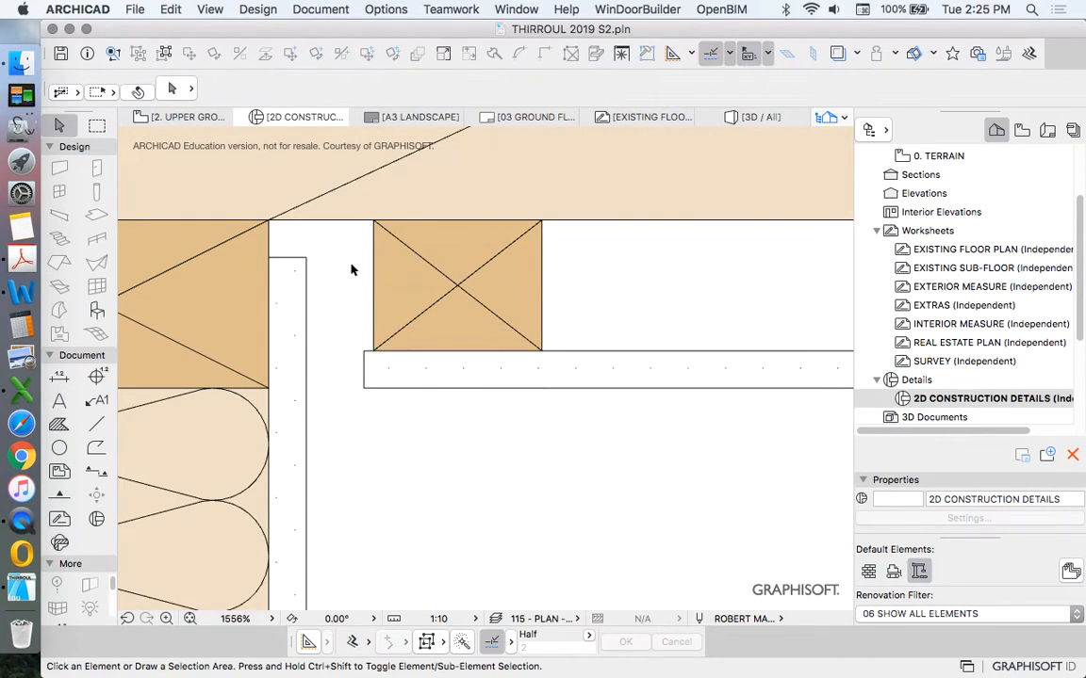
pyautogui.click(456, 282)
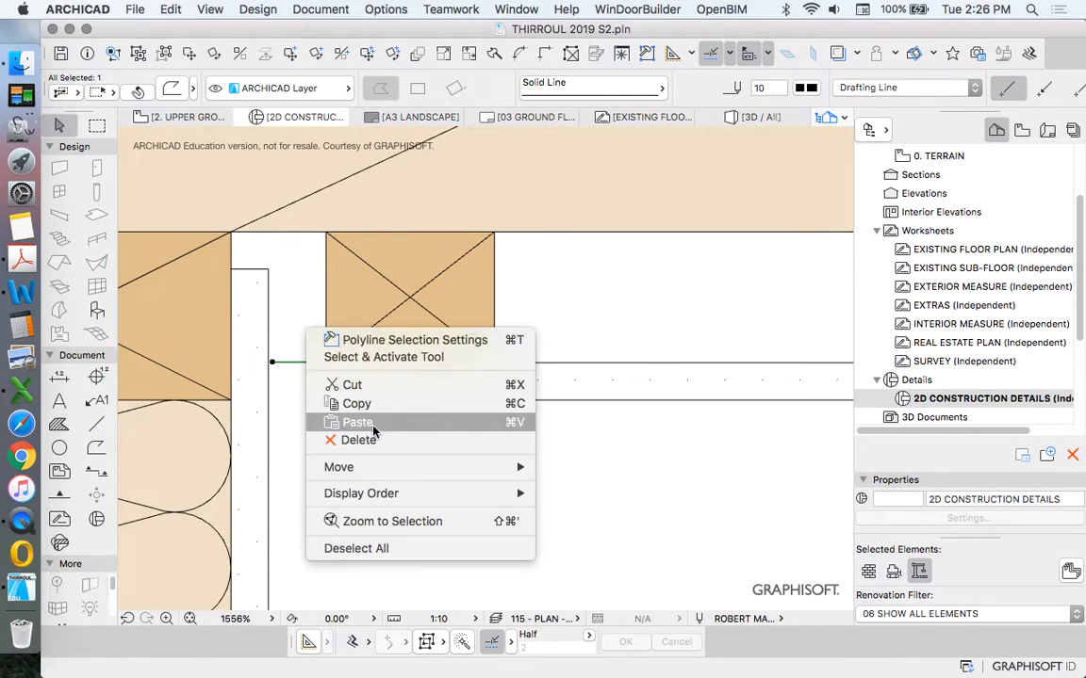
pyautogui.click(338, 468)
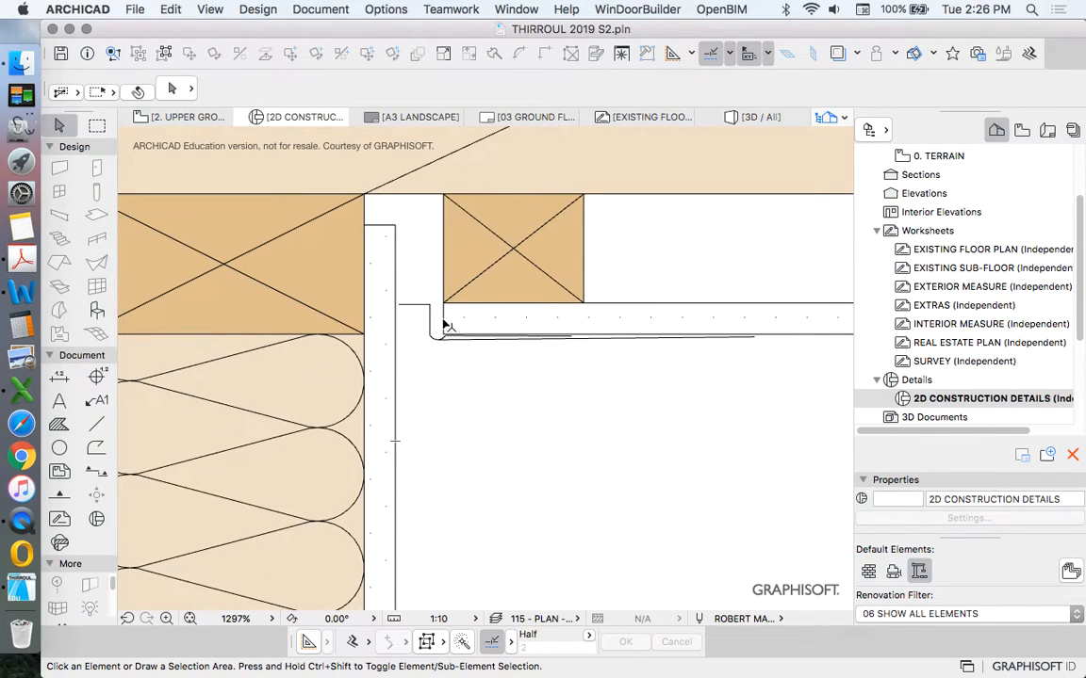
pyautogui.moveTo(424, 311)
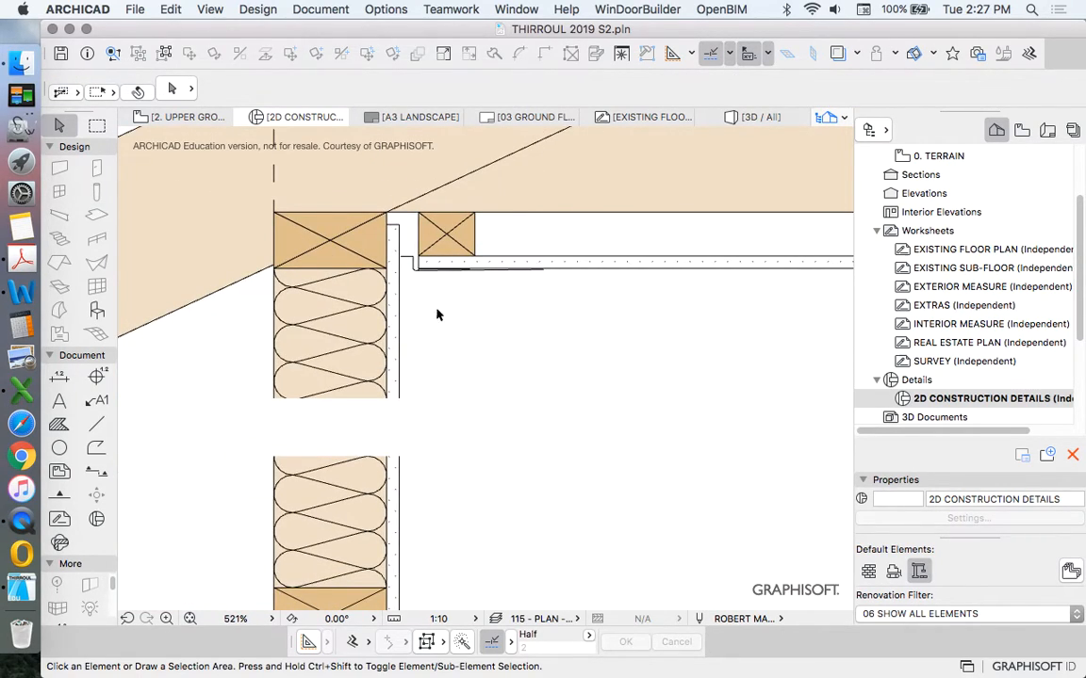
# Draw a 150-tall wood skirting board fill against the wall lining above the floor
pyautogui.scroll(-3)
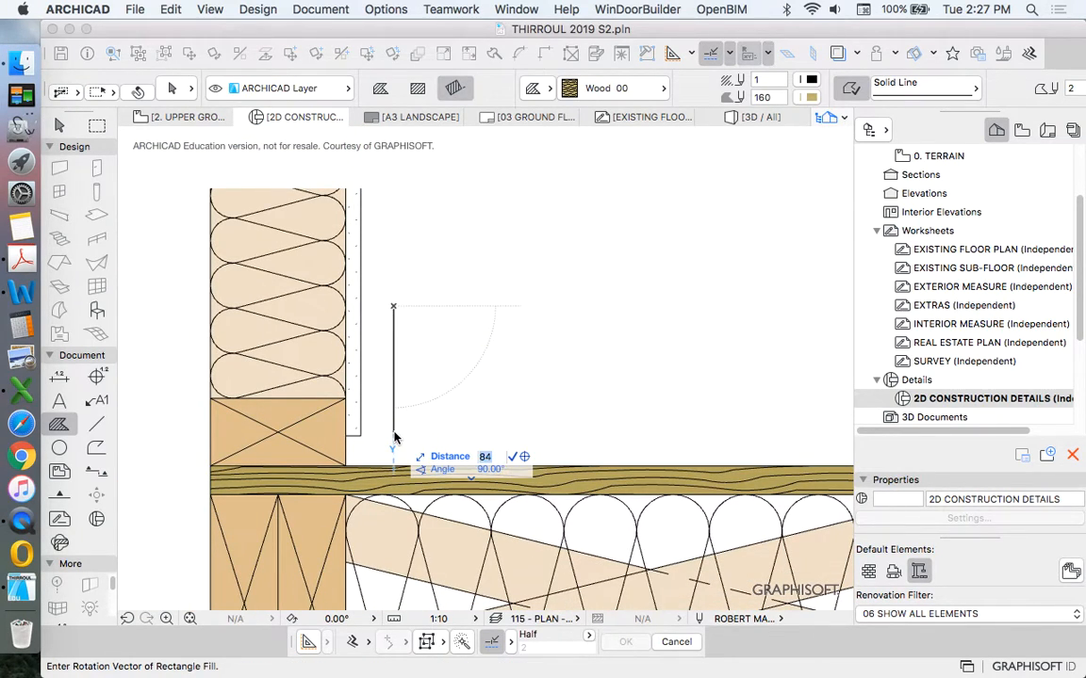
pyautogui.write('150')
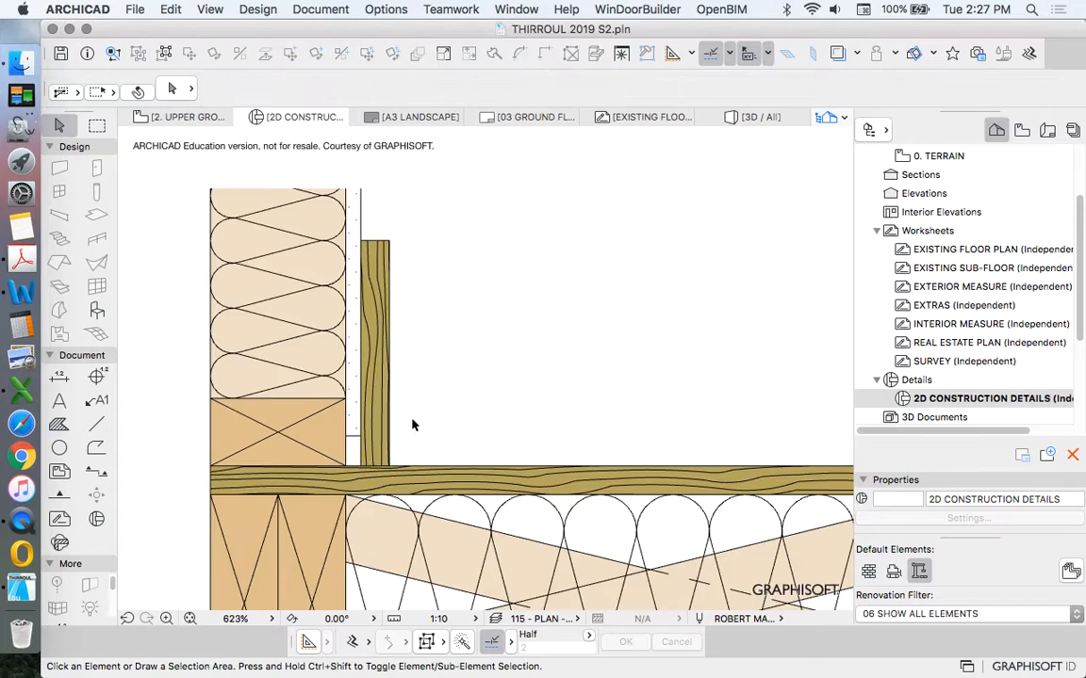
pyautogui.click(438, 320)
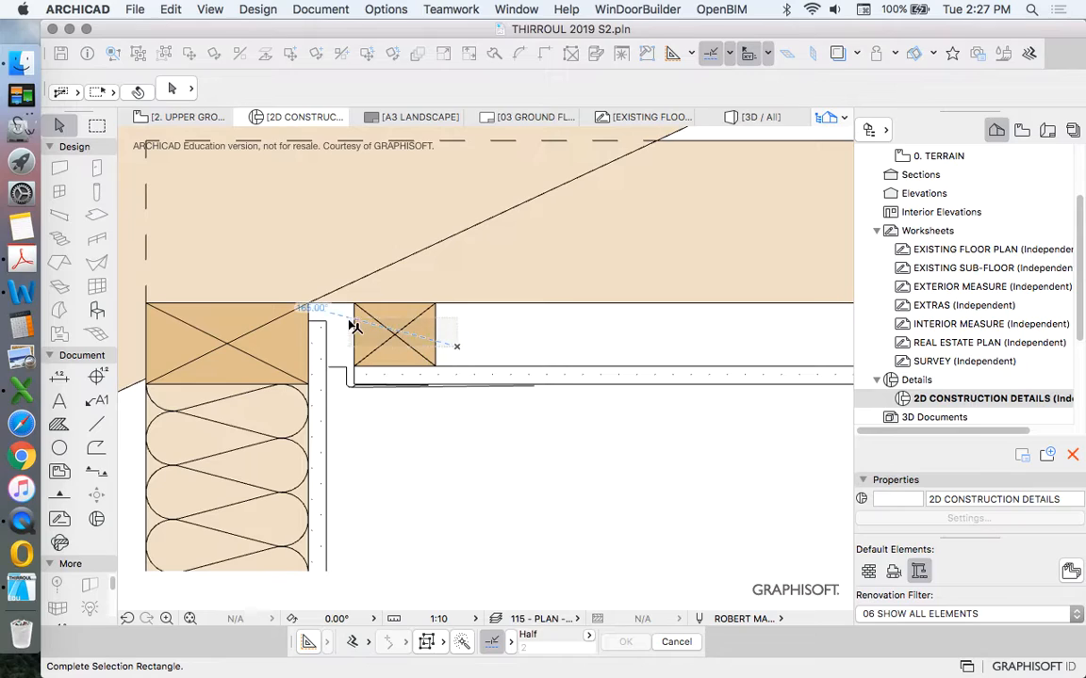
# Spread copies of the ceiling batten at 45 spacing along the ceiling
pyautogui.click(394, 335)
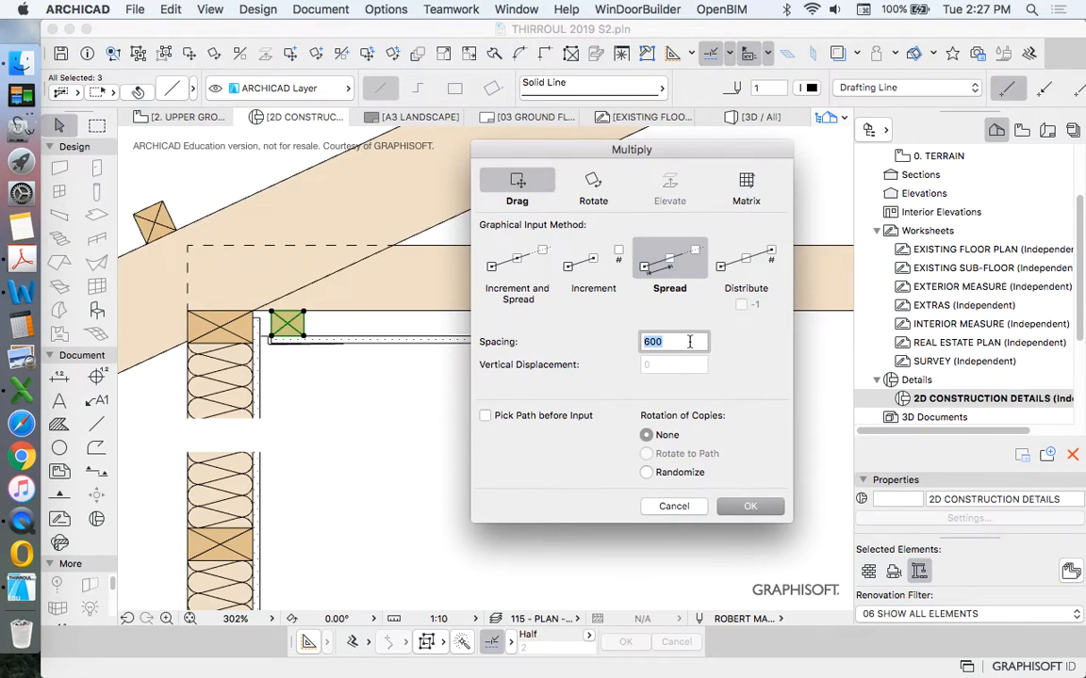
pyautogui.write('45')
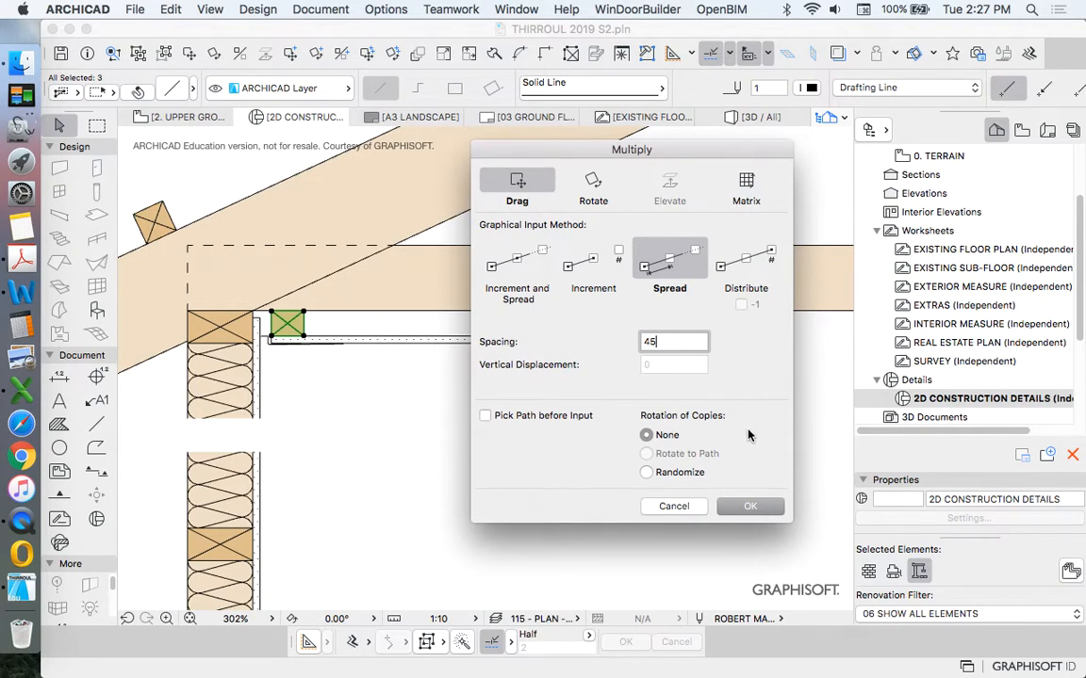
pyautogui.click(750, 506)
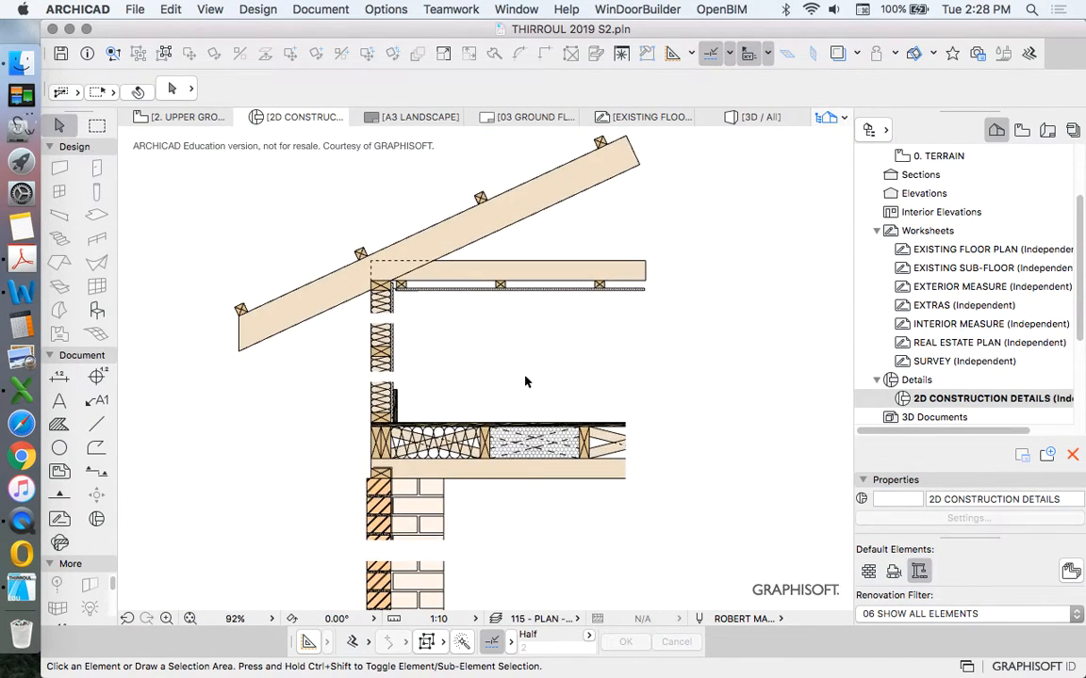
pyautogui.moveTo(474, 365)
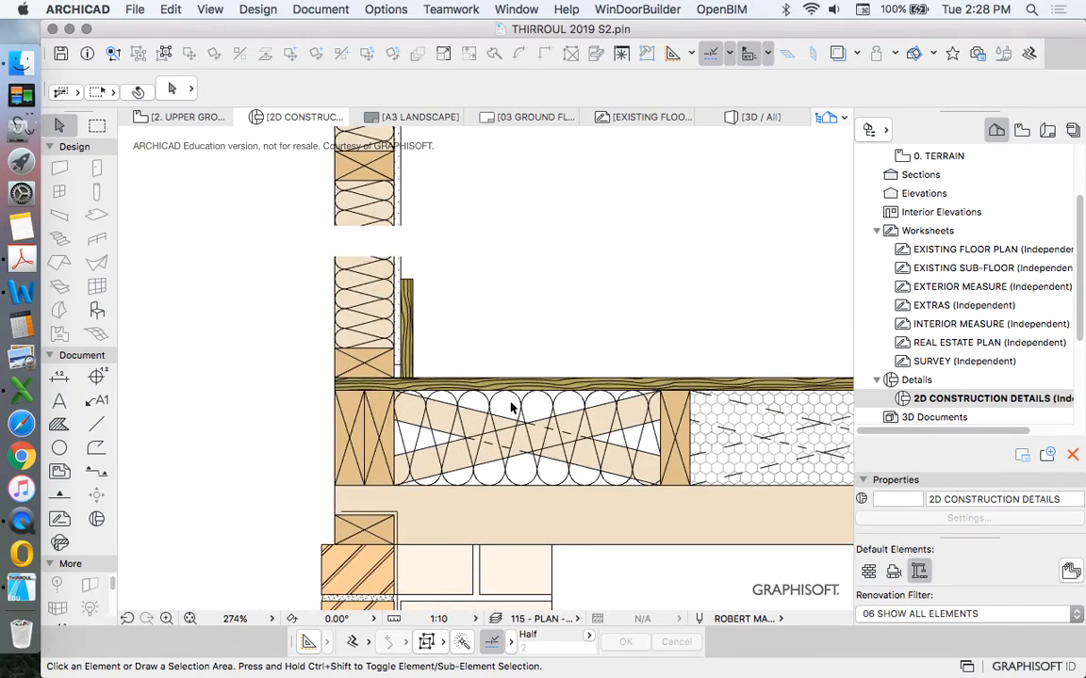
# Set the Fiber Insulation object's Lower Line length and rotate it to the rafter pitch
pyautogui.click(511, 409)
pyautogui.write('INSUL')
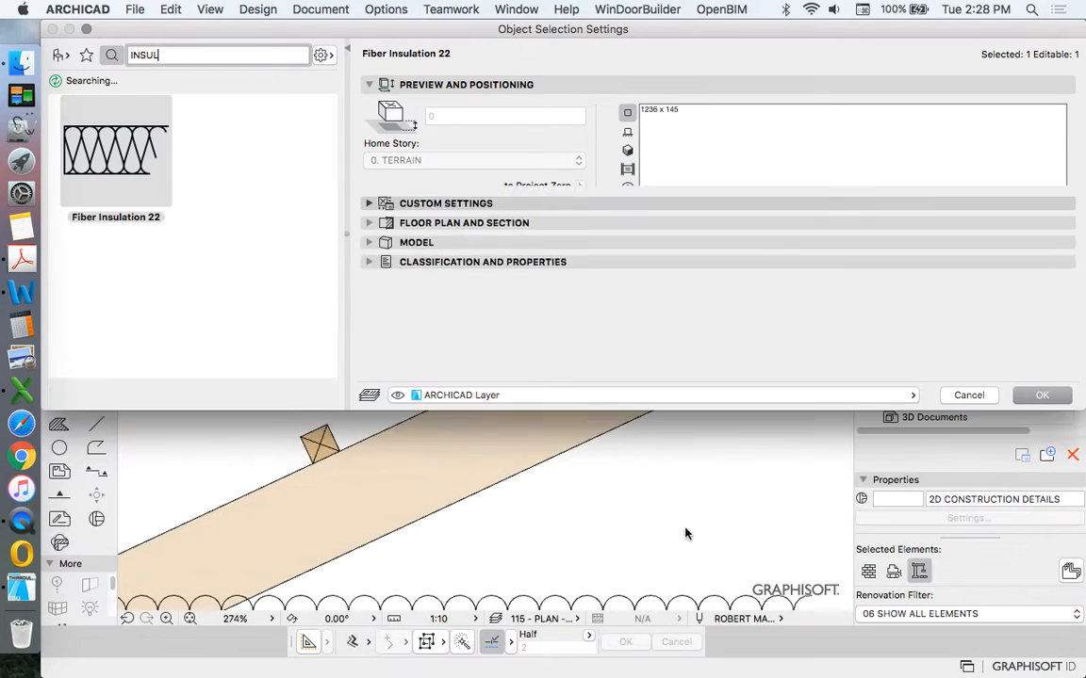
pyautogui.click(444, 203)
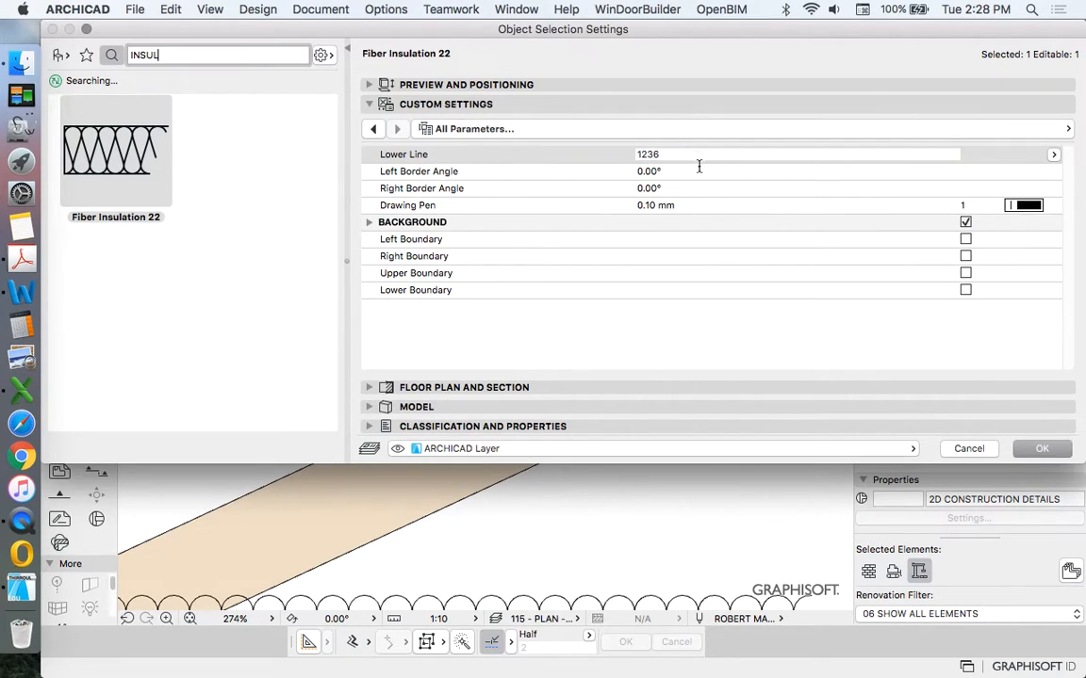
pyautogui.click(1040, 449)
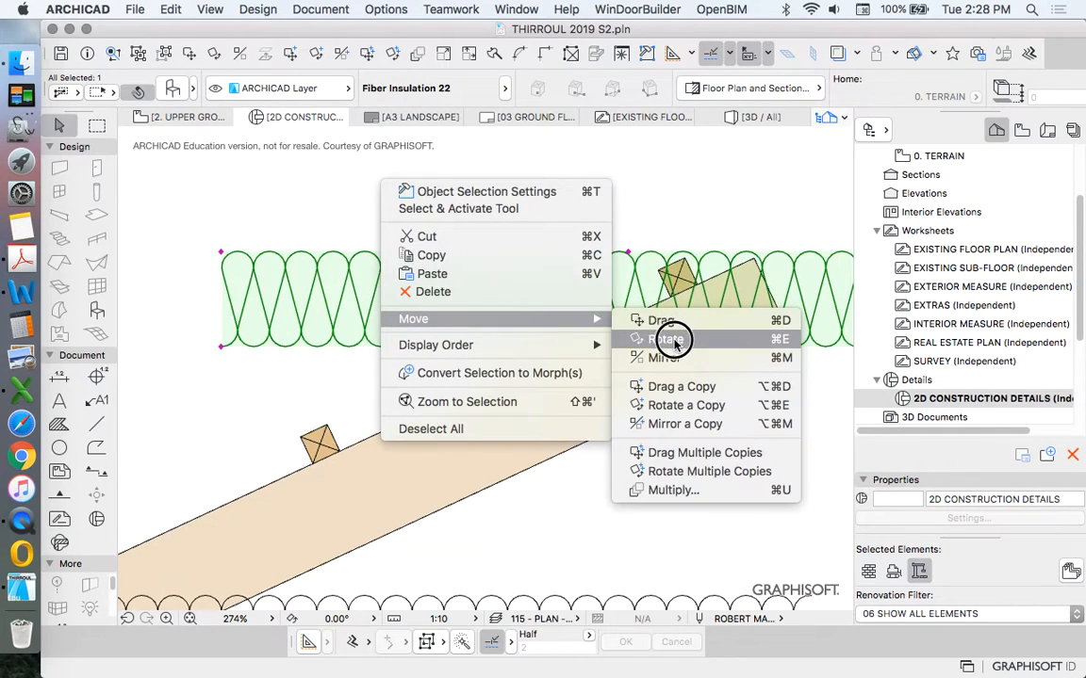
pyautogui.click(664, 339)
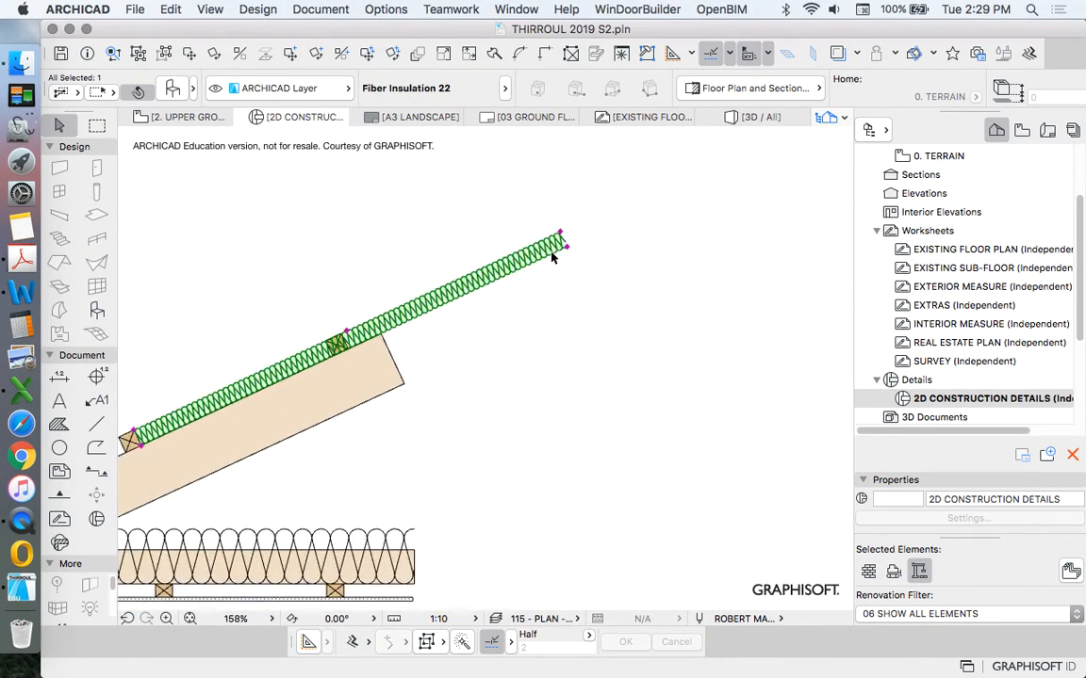
# Fit the rotated insulation between two battens along the rafter
pyautogui.click(560, 232)
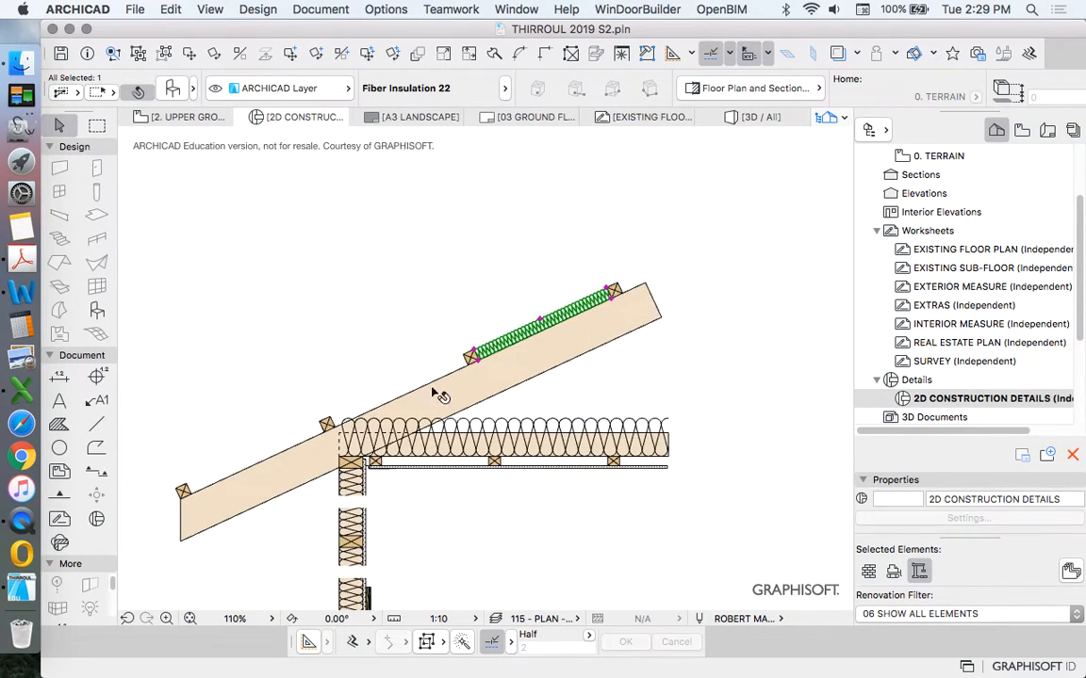
pyautogui.moveTo(351, 397)
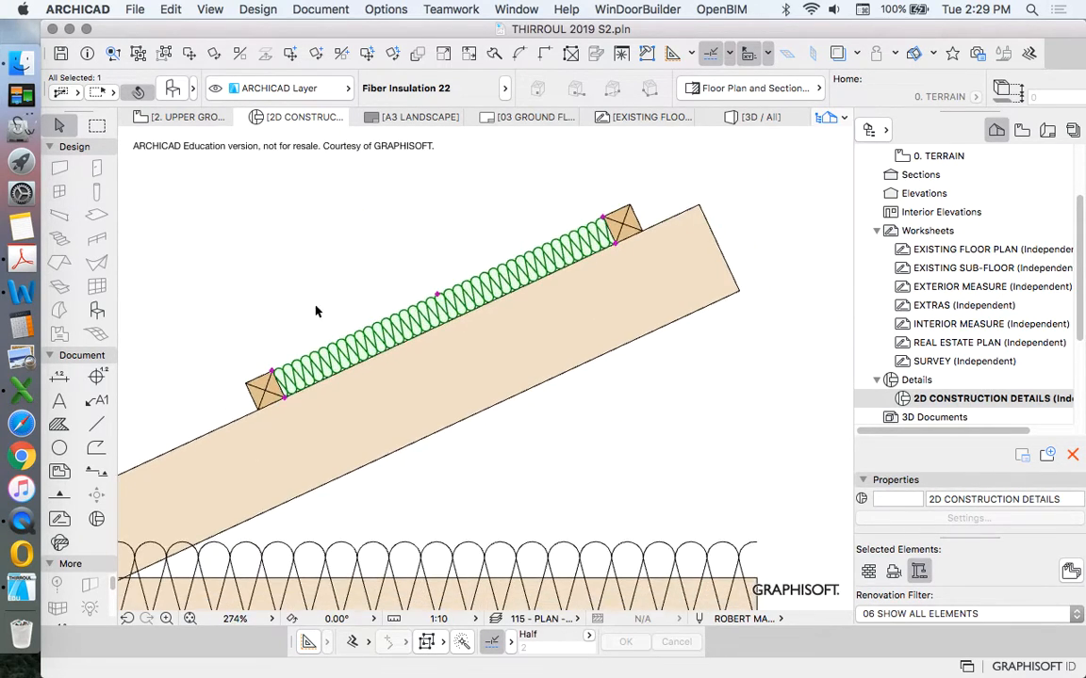
# Mirror the rafter insulation and make it 555 long, 45 thick with Empty Fill
pyautogui.rightClick(318, 311)
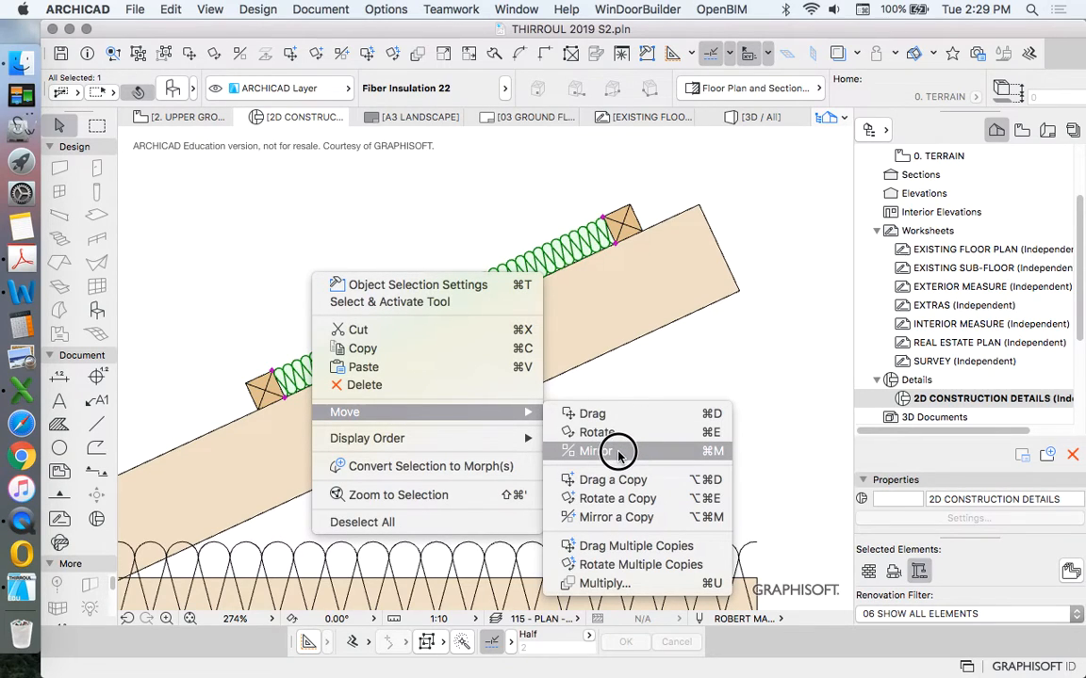
pyautogui.click(598, 451)
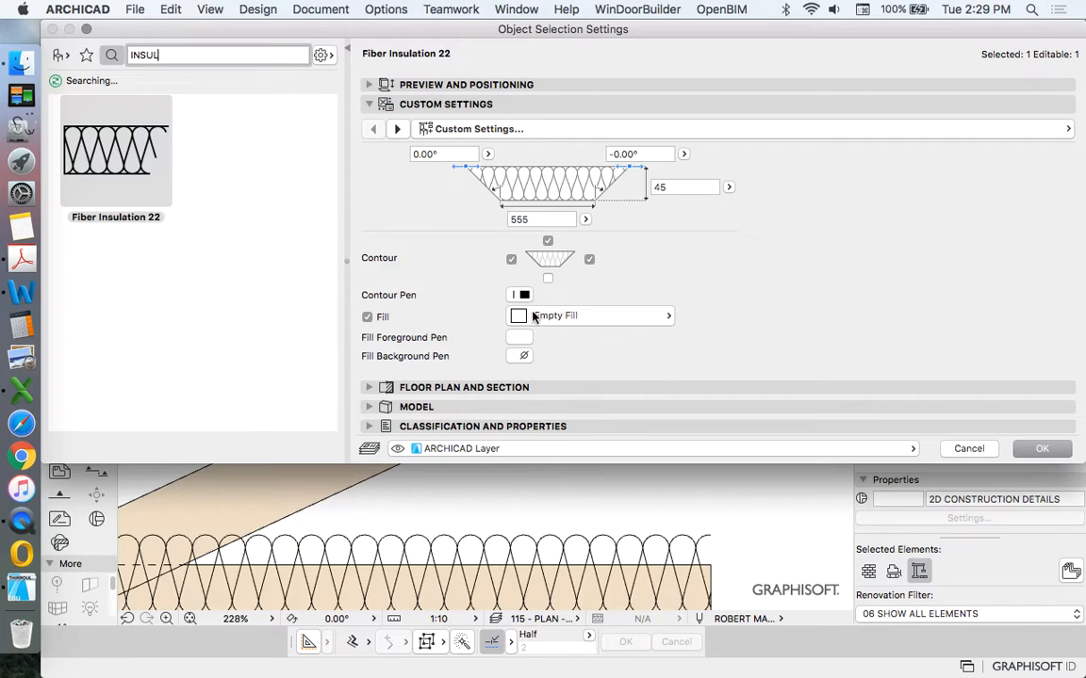
pyautogui.click(520, 295)
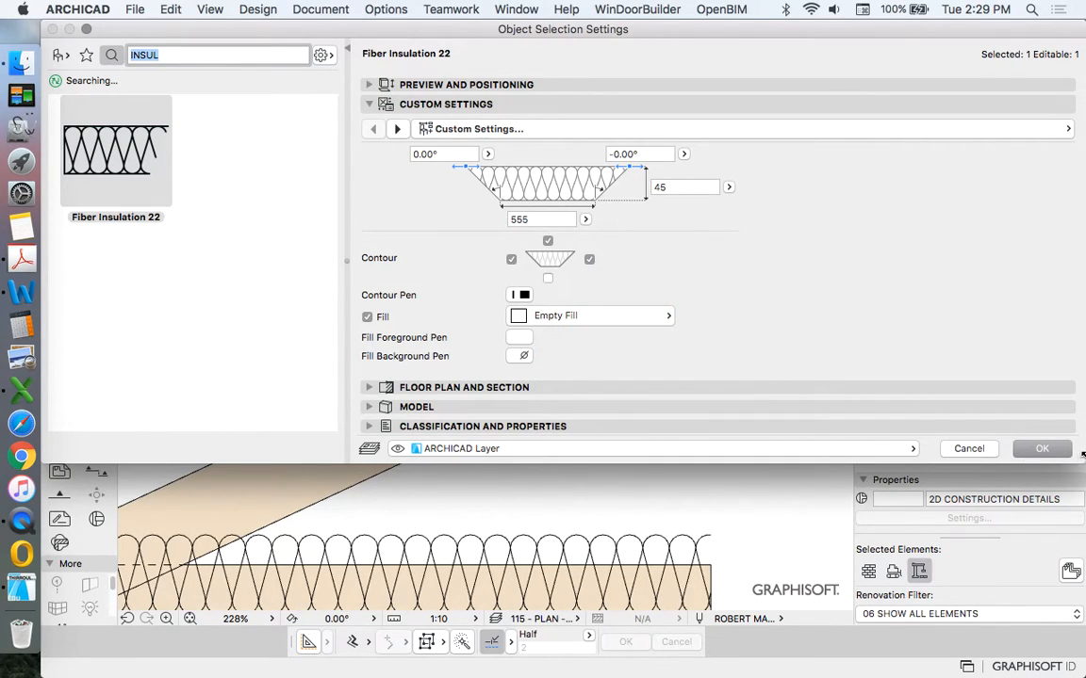
pyautogui.click(1040, 448)
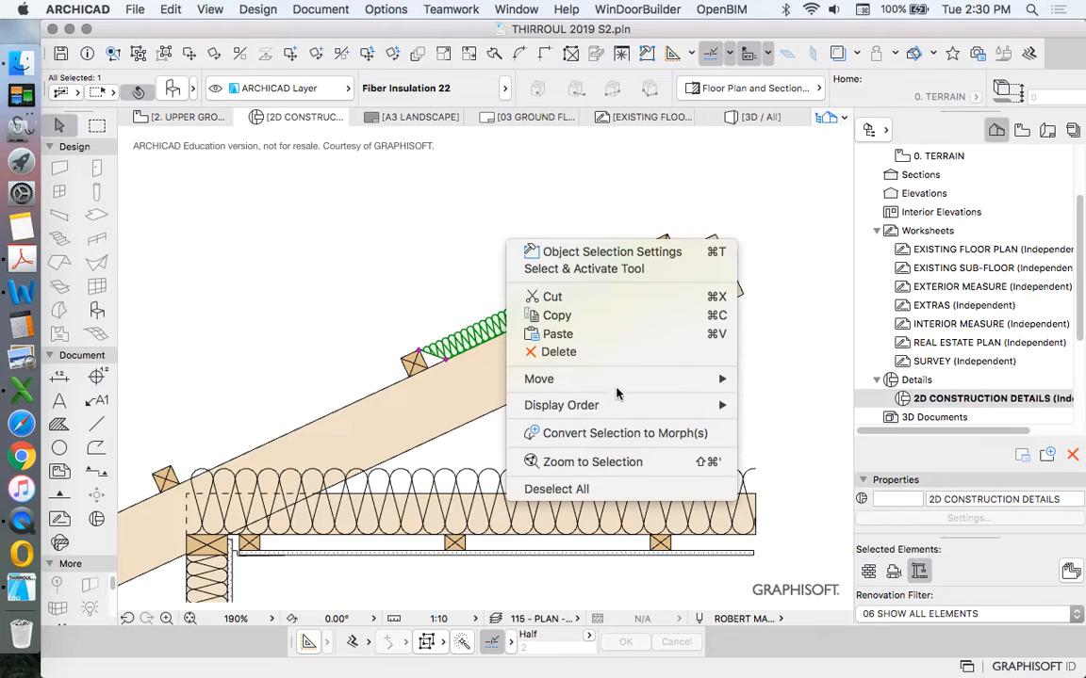
# Drag a copy of the insulation into the next rafter batten gap
pyautogui.click(538, 379)
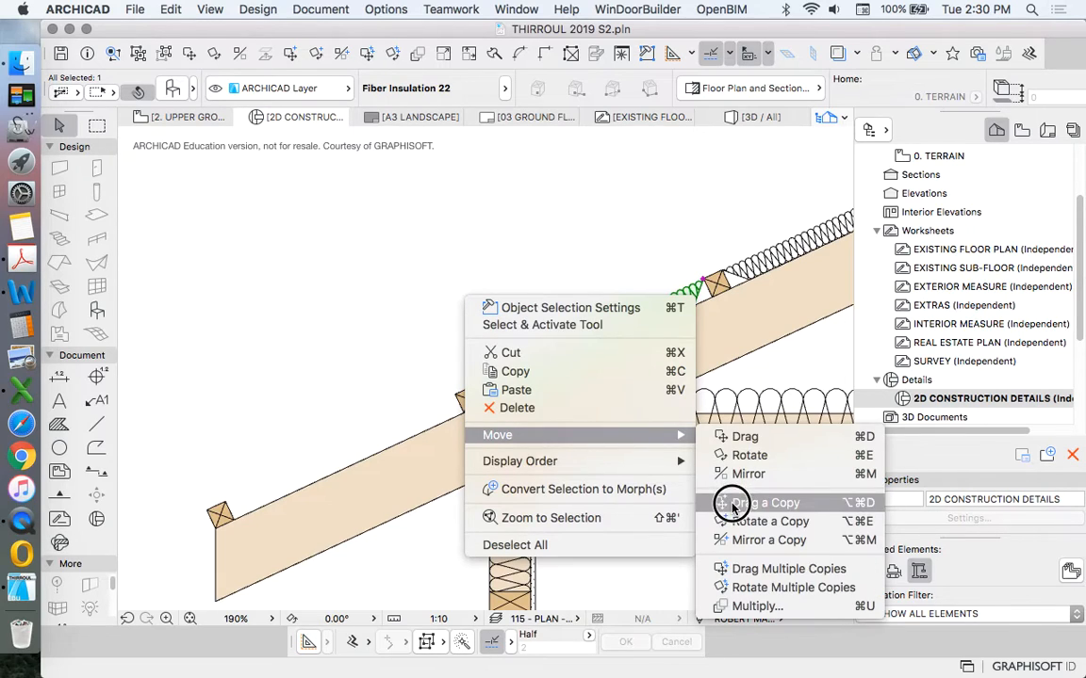
pyautogui.click(733, 503)
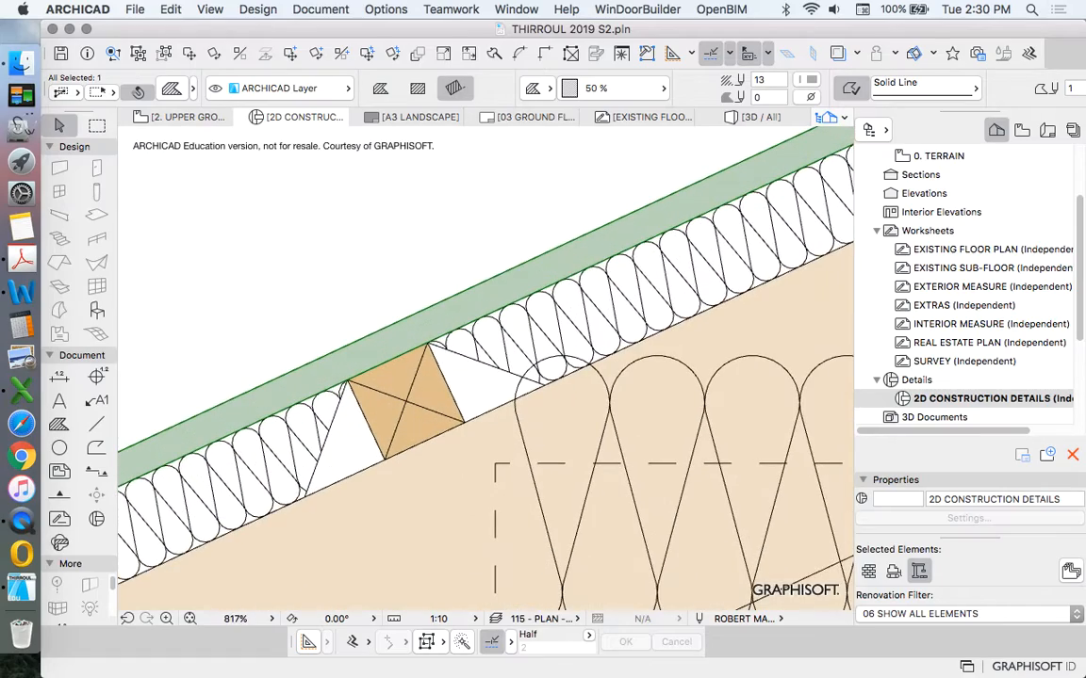
pyautogui.scroll(-3)
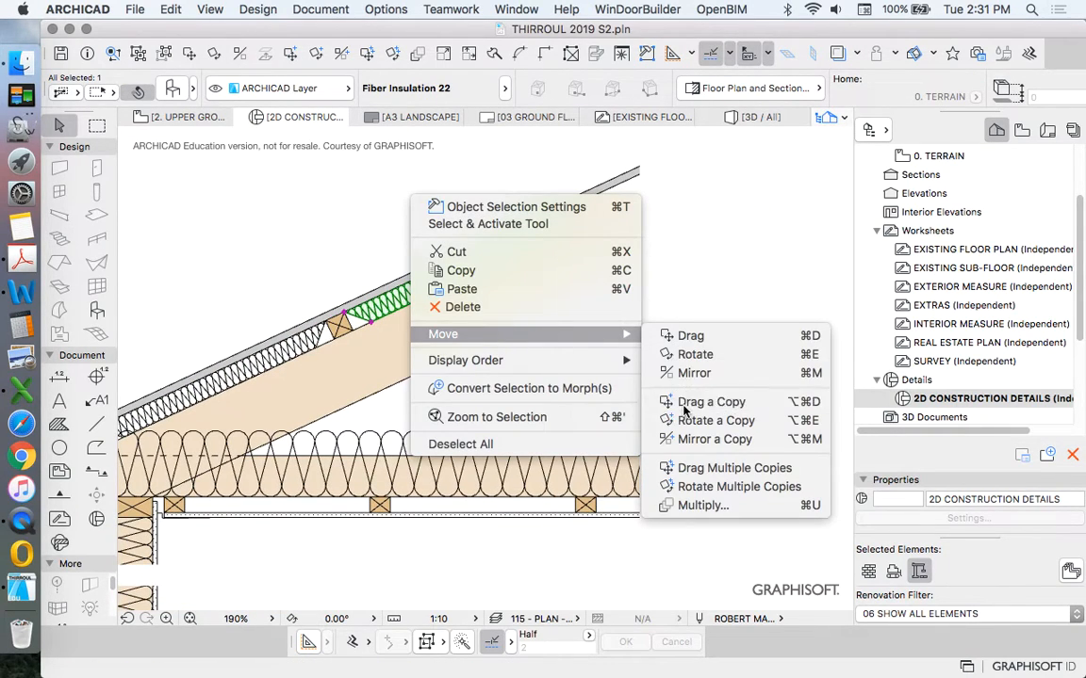
# Copy the insulation into another rafter batten gap toward the eave
pyautogui.click(713, 402)
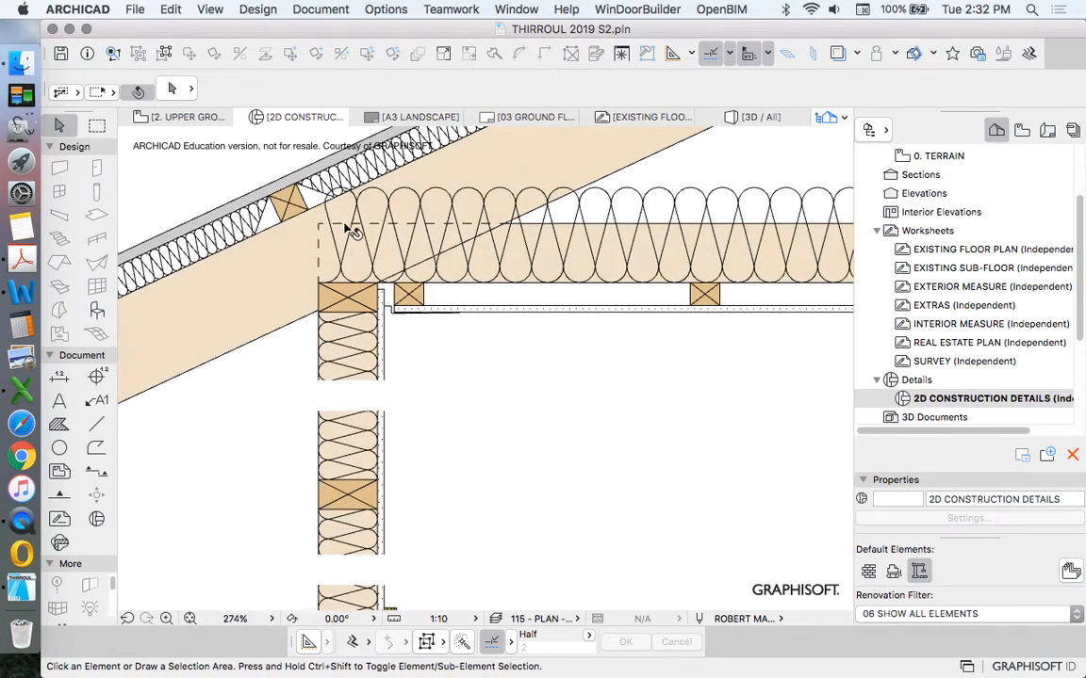
# Stretch the ceiling insulation's Lower Line toward the wall top
pyautogui.click(349, 226)
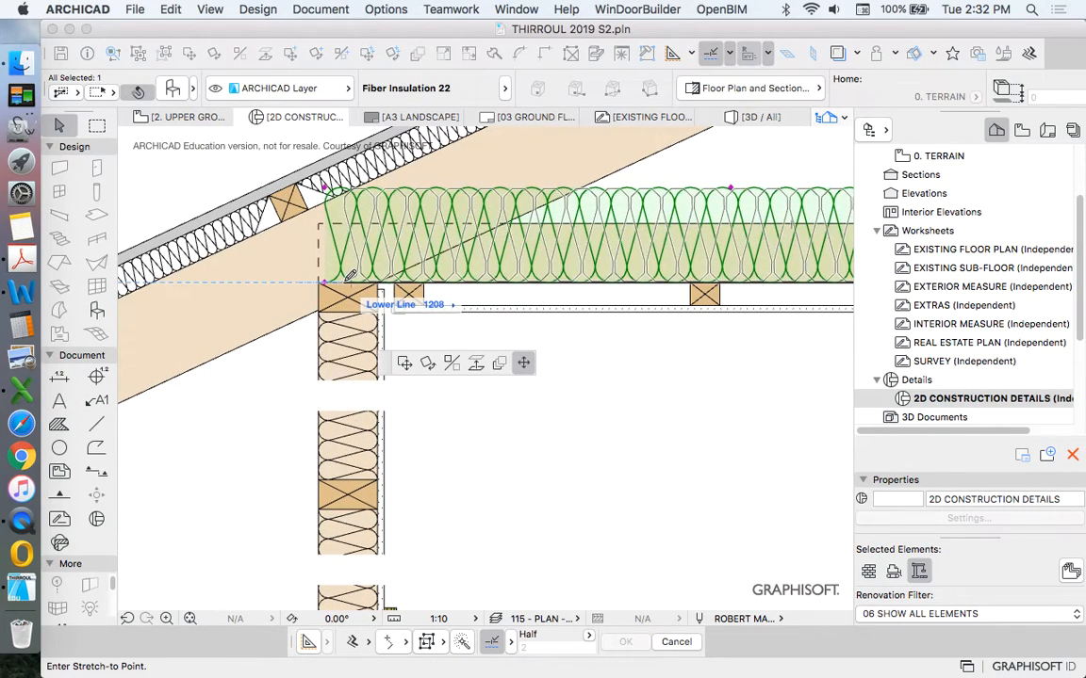